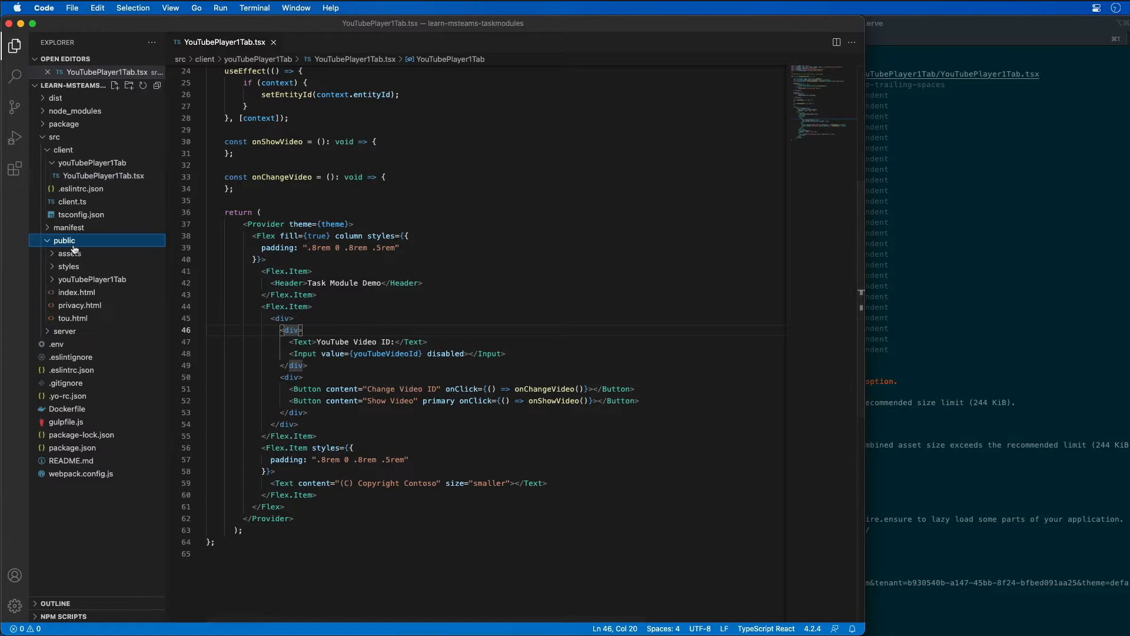
Create player.html in public/youTubePlayer1Tab with iframe styles and a vid-based YouTube embed script
click(93, 279)
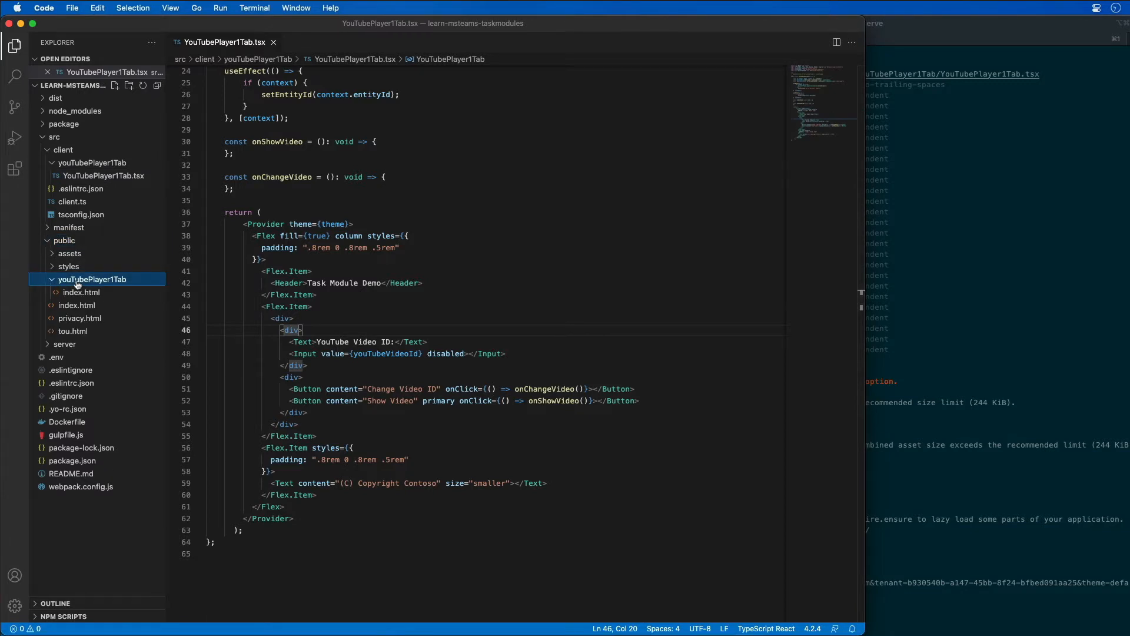
right_click(92, 279)
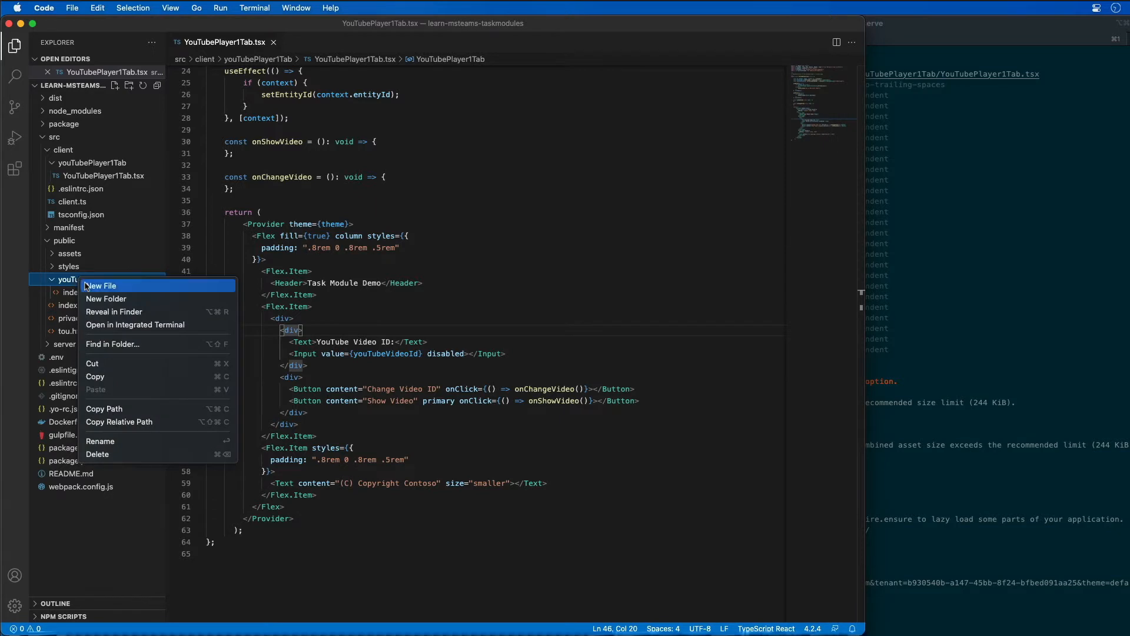
click(100, 285)
text(player.html)
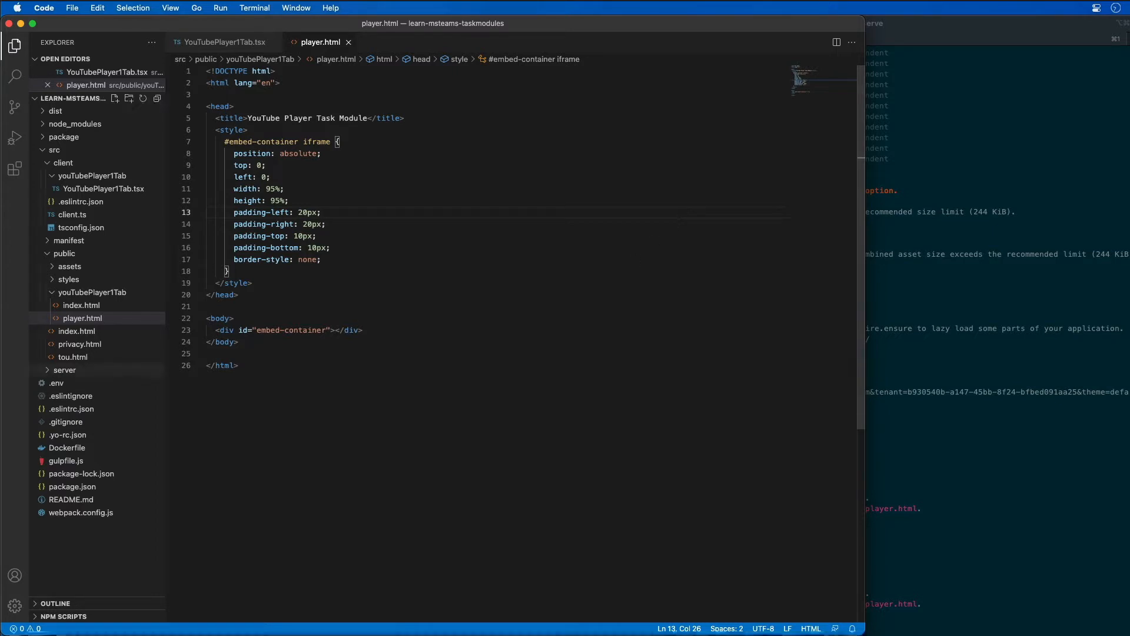
mouse_move(64, 370)
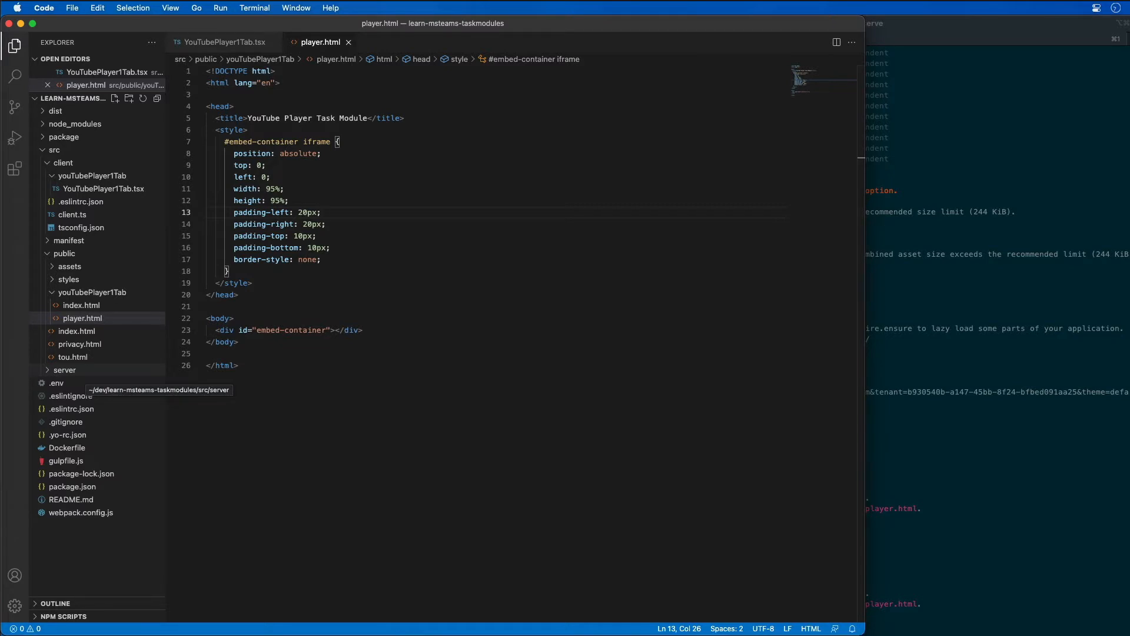
click(241, 341)
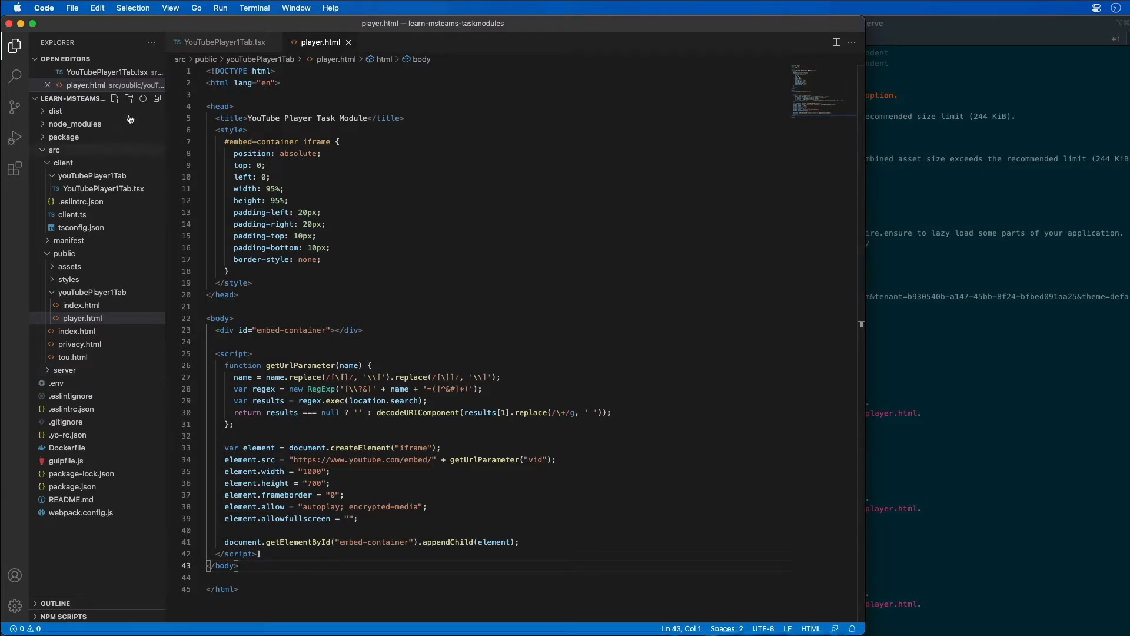
mouse_move(225, 42)
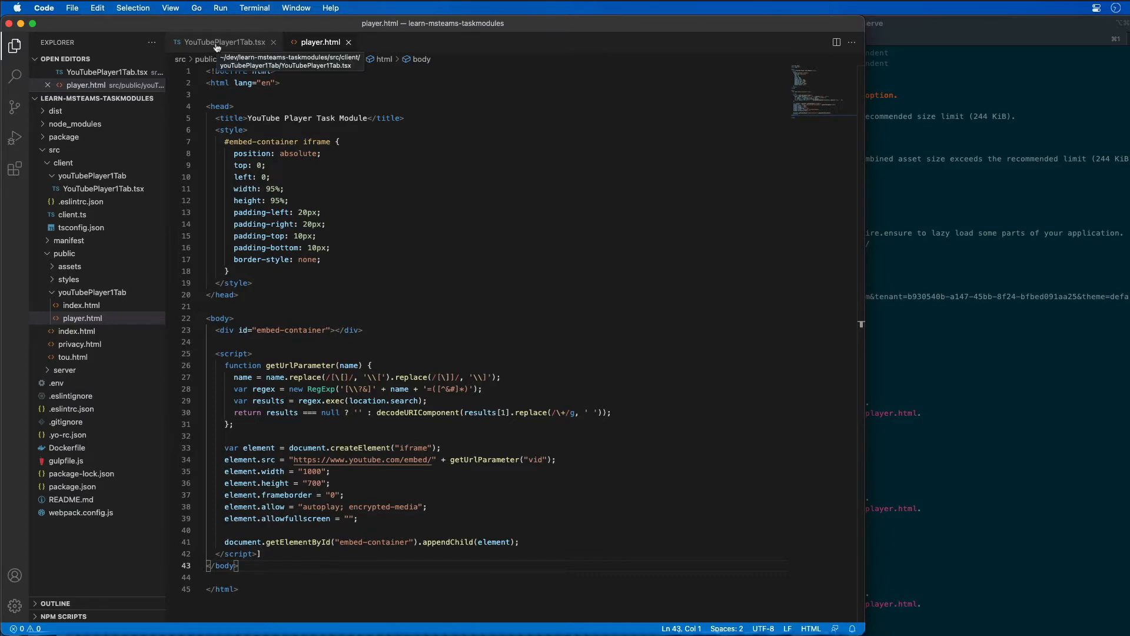
Add an appRoot helper and onShowVideo starting a 1000x700 YouTube Player task module with player.html
click(225, 42)
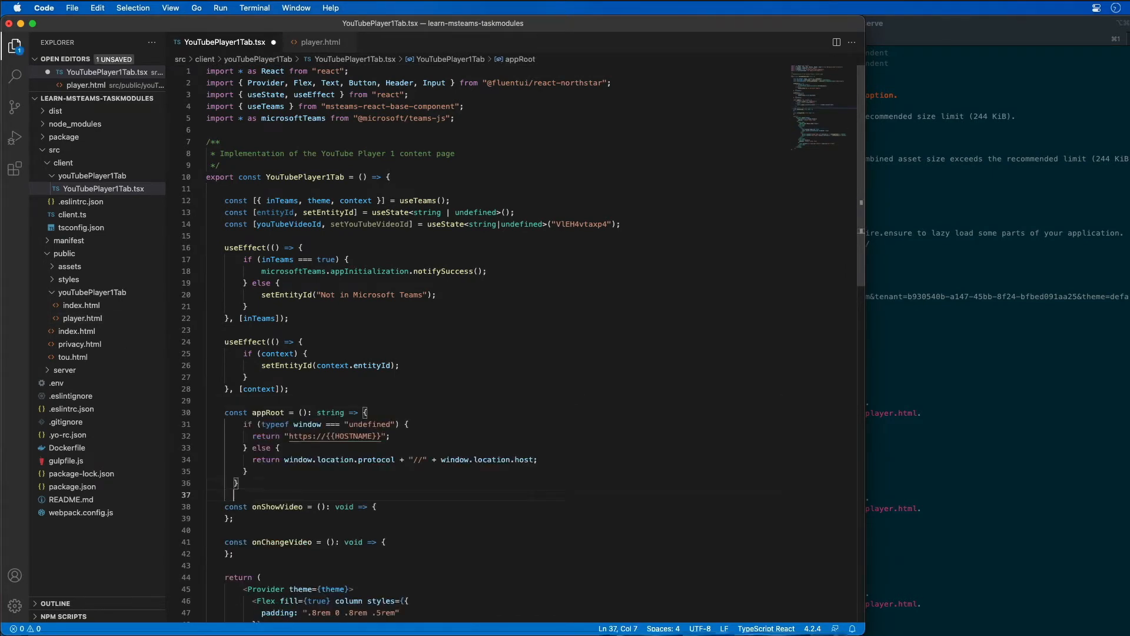
key(cmd+s)
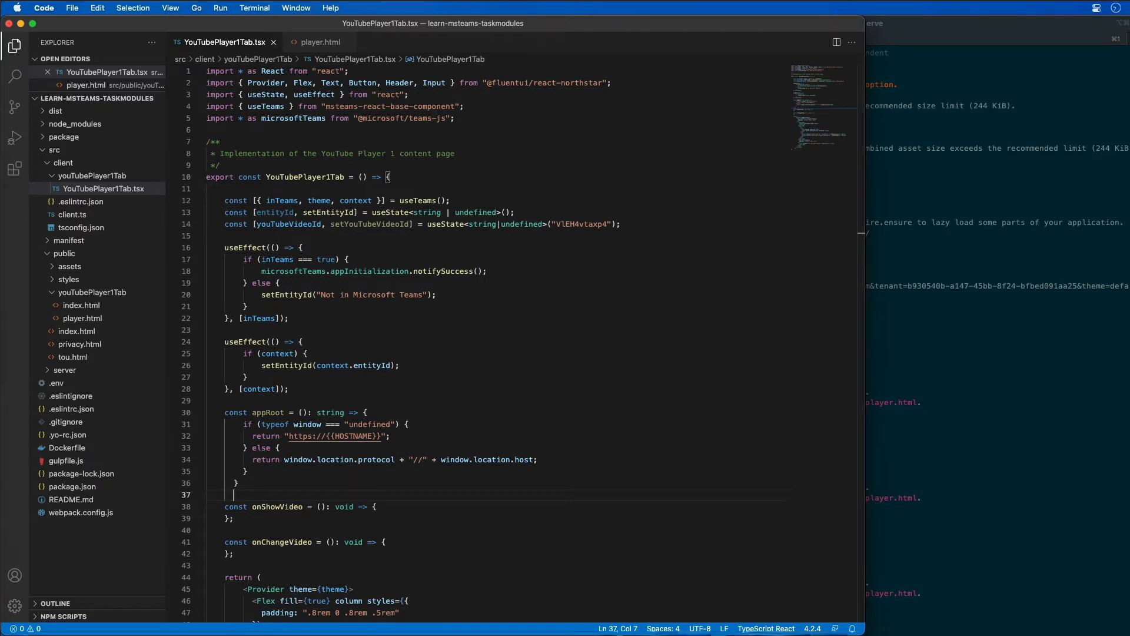
mouse_move(269, 500)
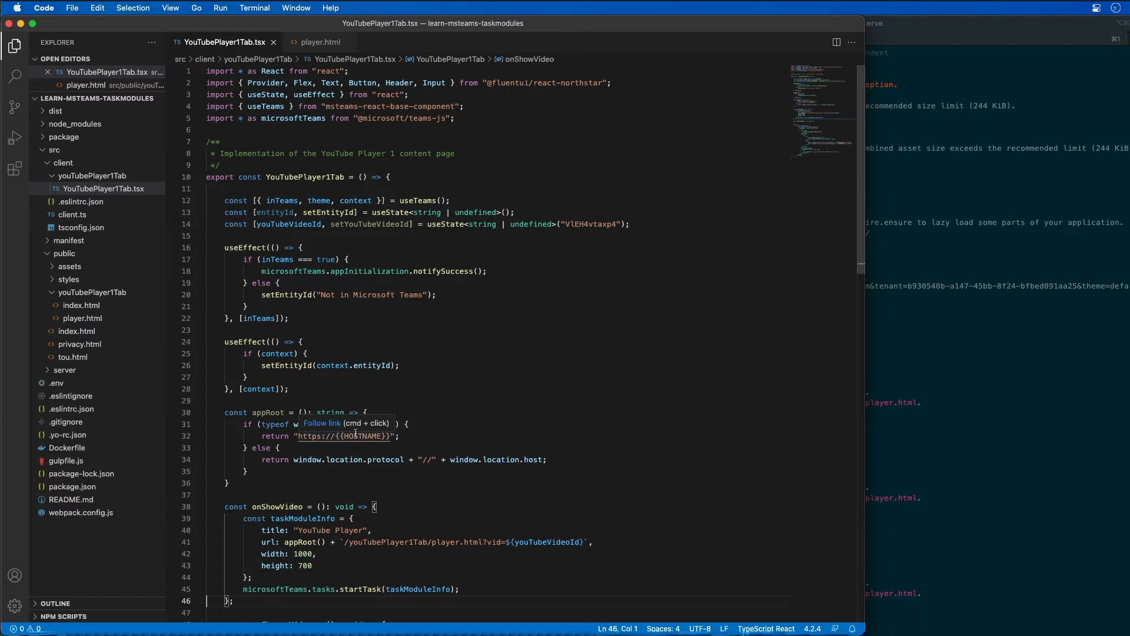
scroll(down, 3)
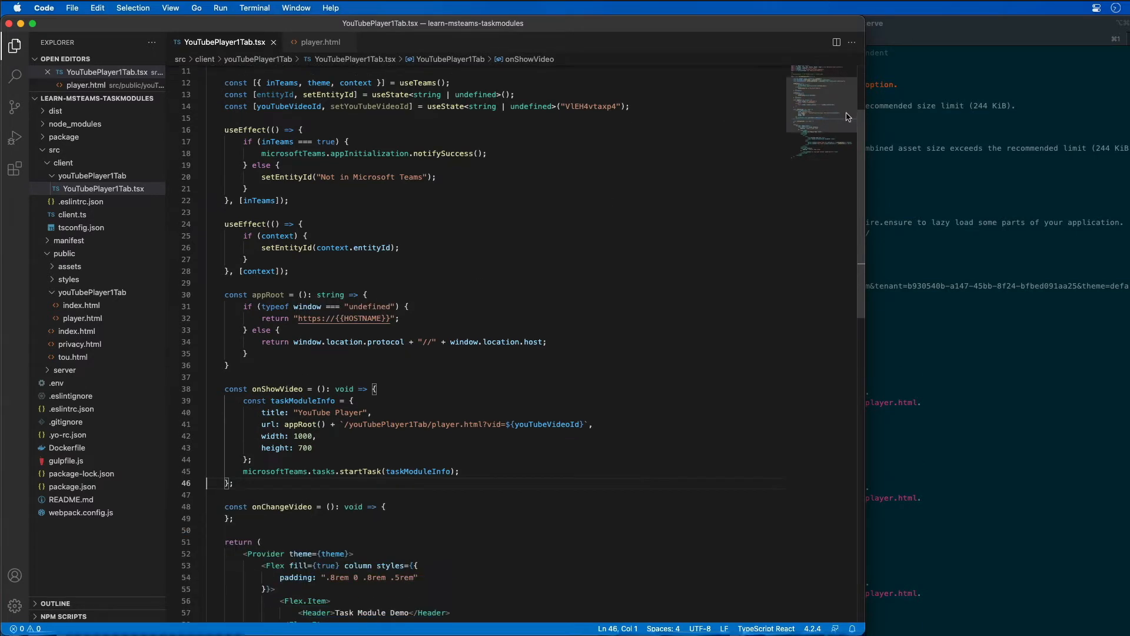
double_click(269, 271)
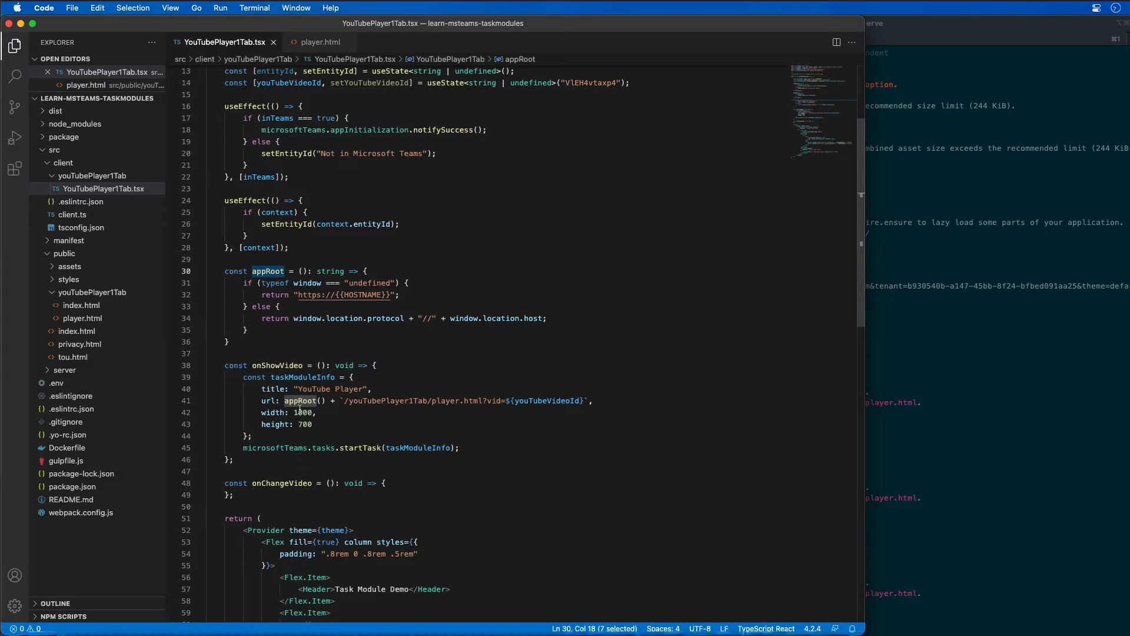
click(302, 400)
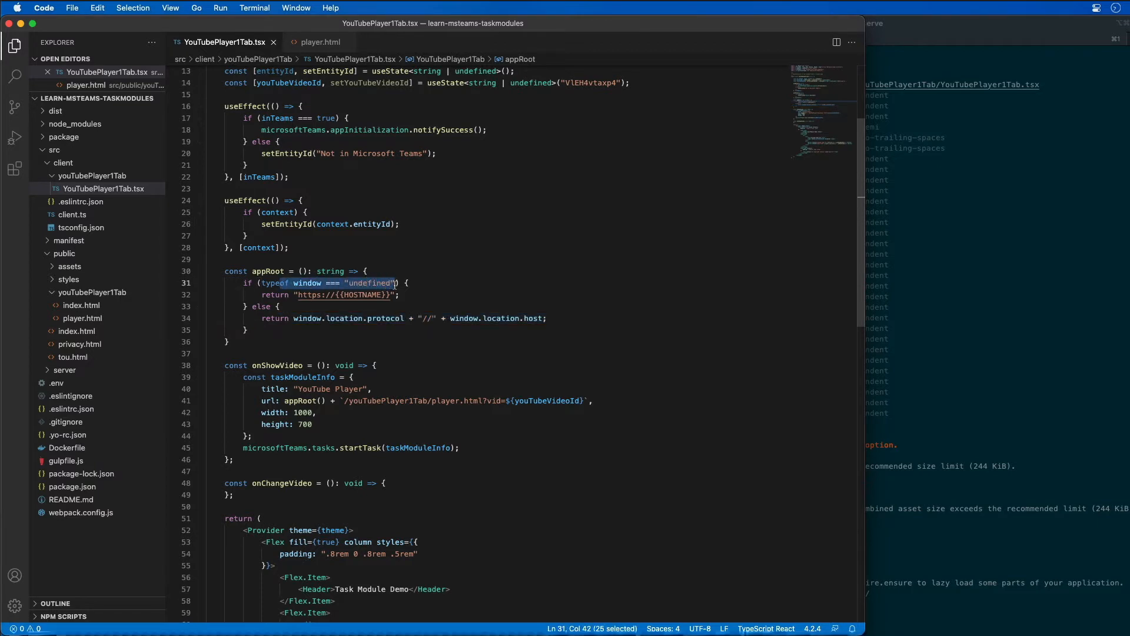
click(400, 294)
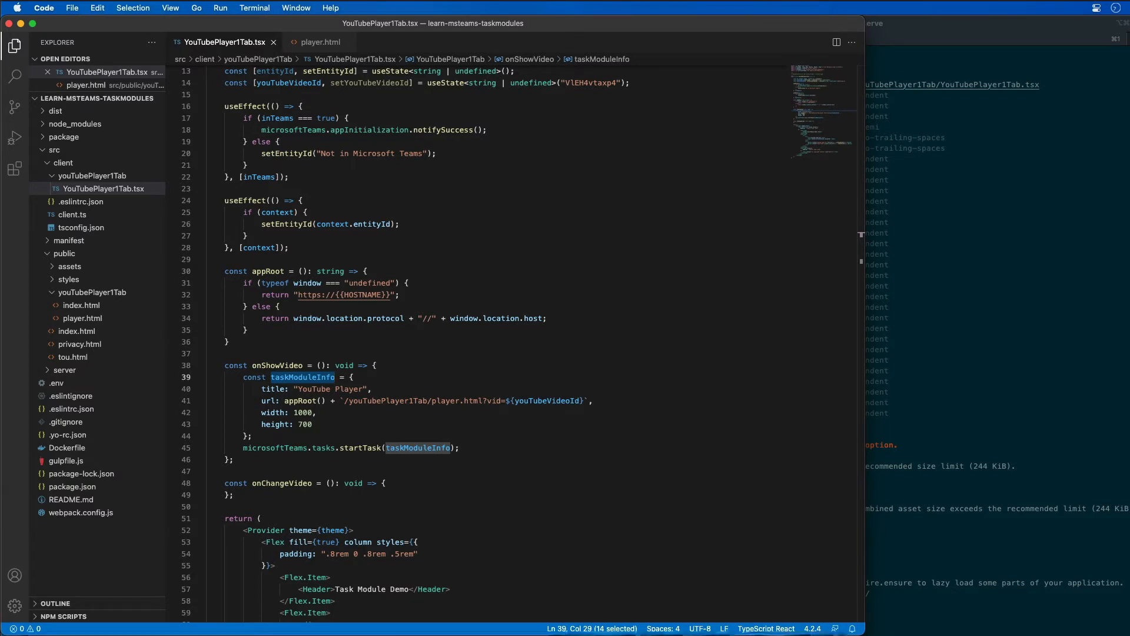
click(316, 412)
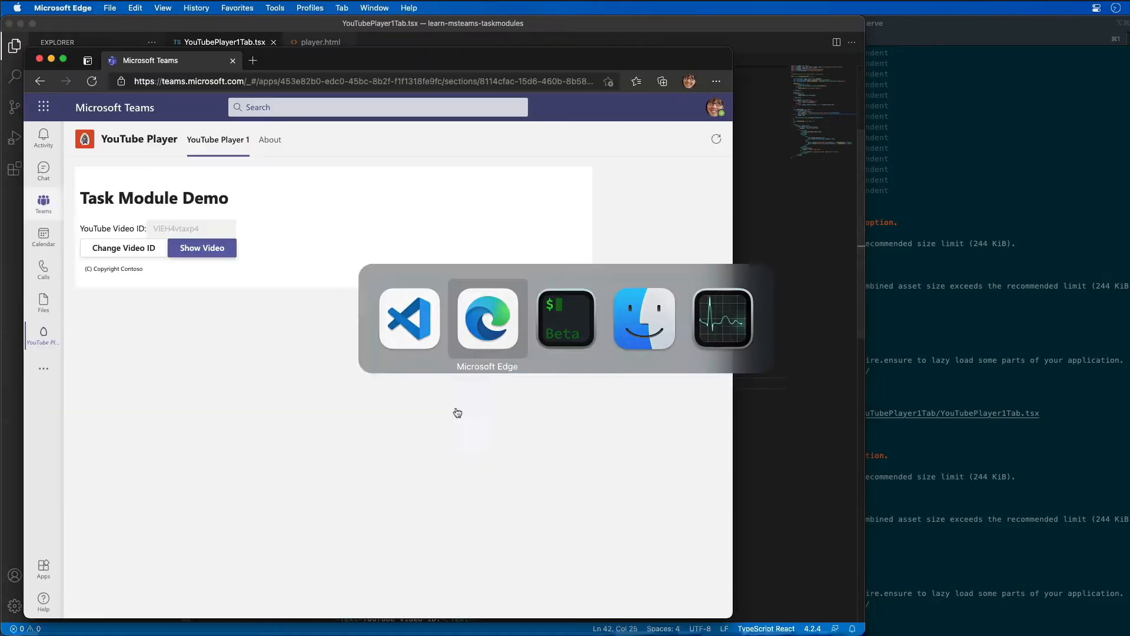
click(270, 139)
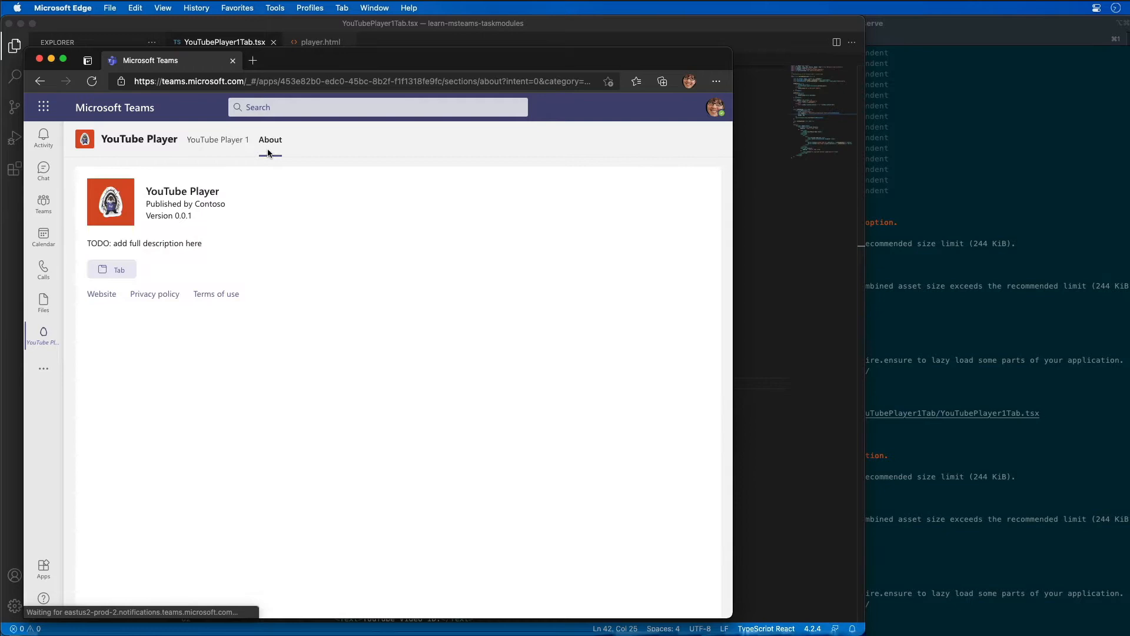
click(218, 139)
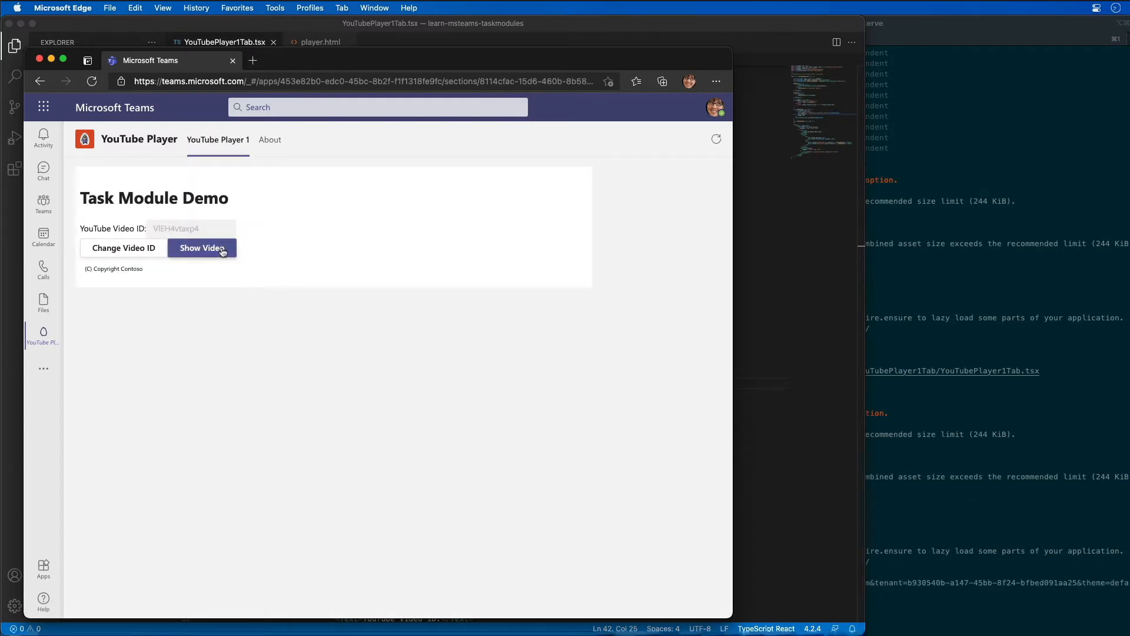
click(202, 248)
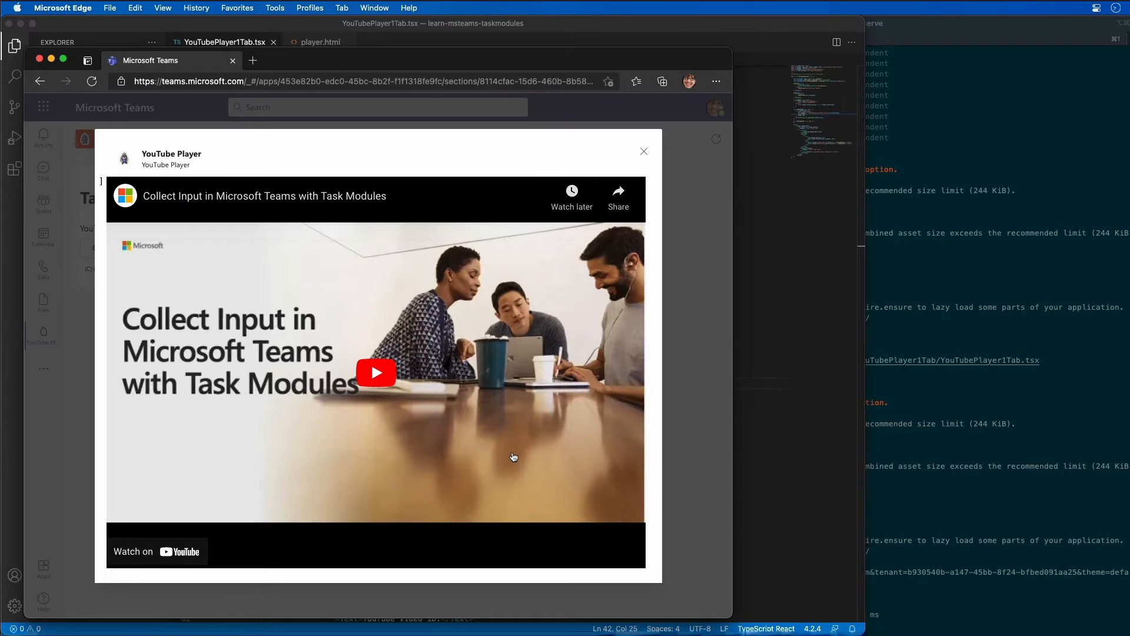
click(320, 42)
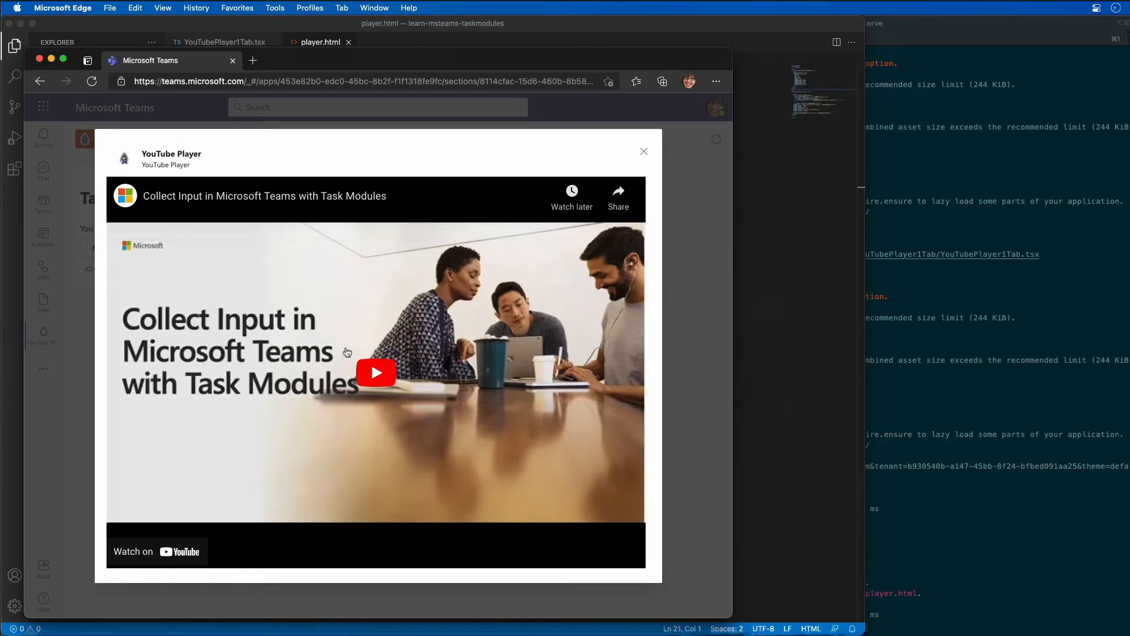
click(375, 373)
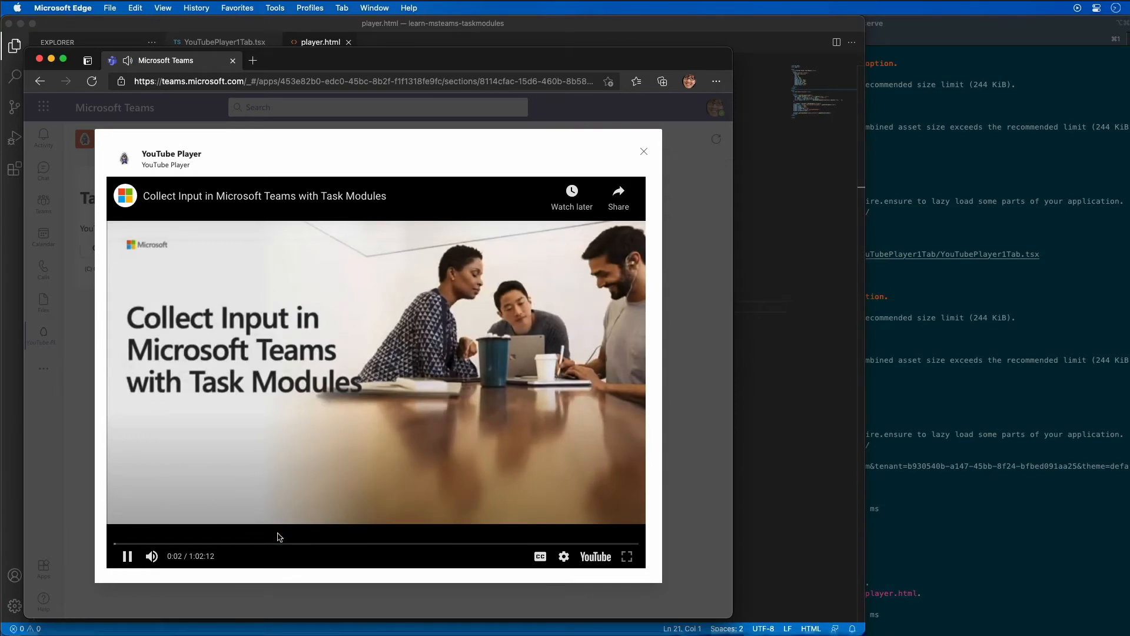
click(280, 543)
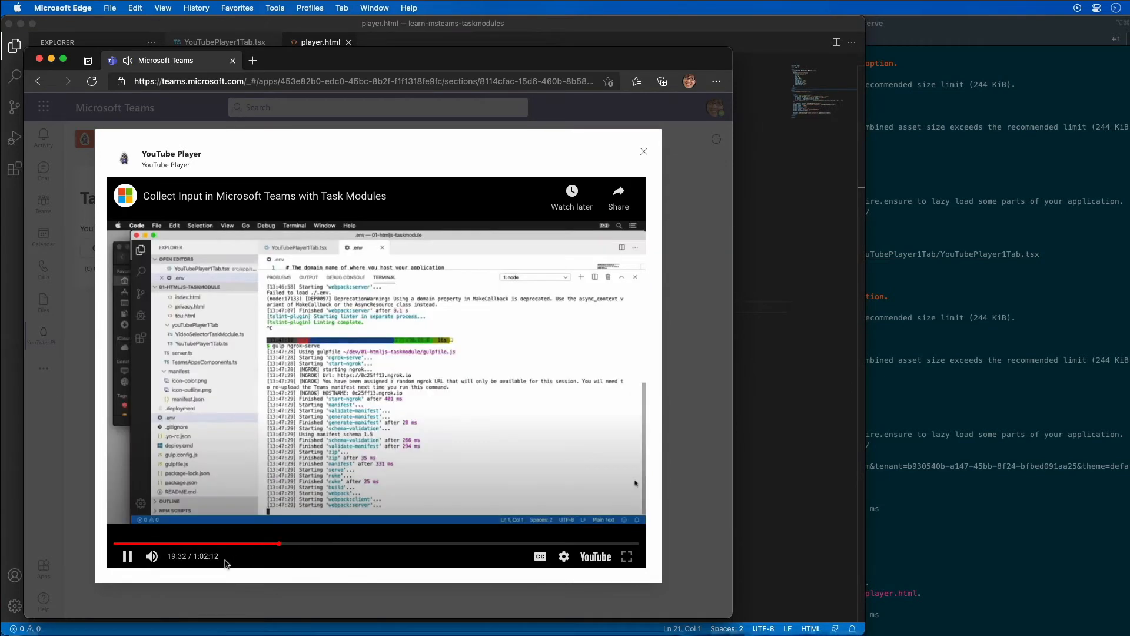
click(127, 555)
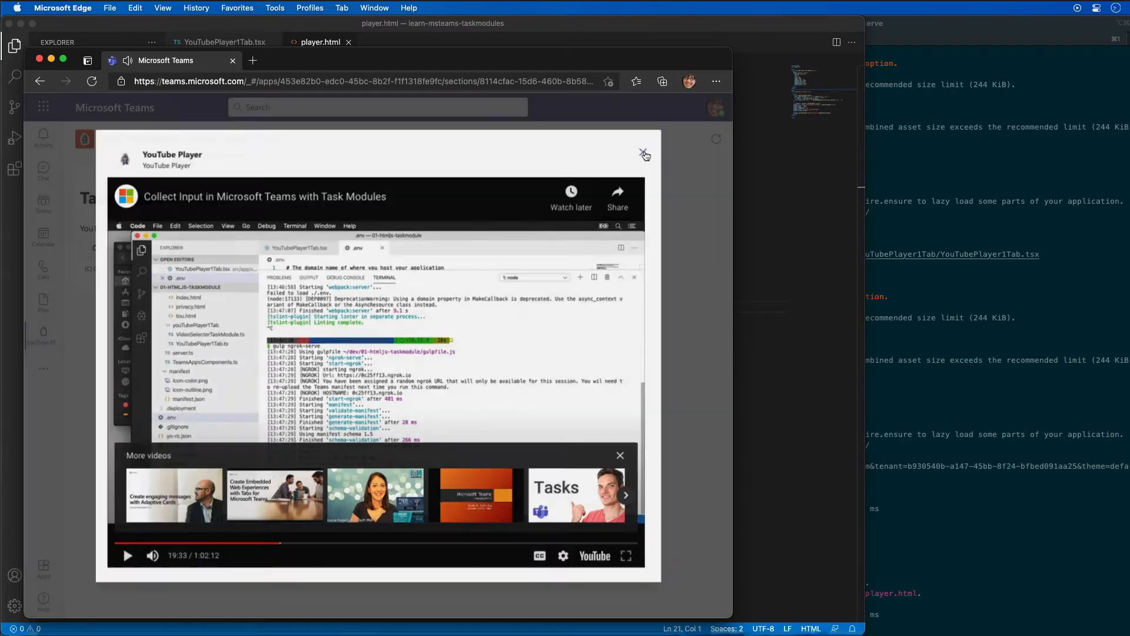
click(644, 154)
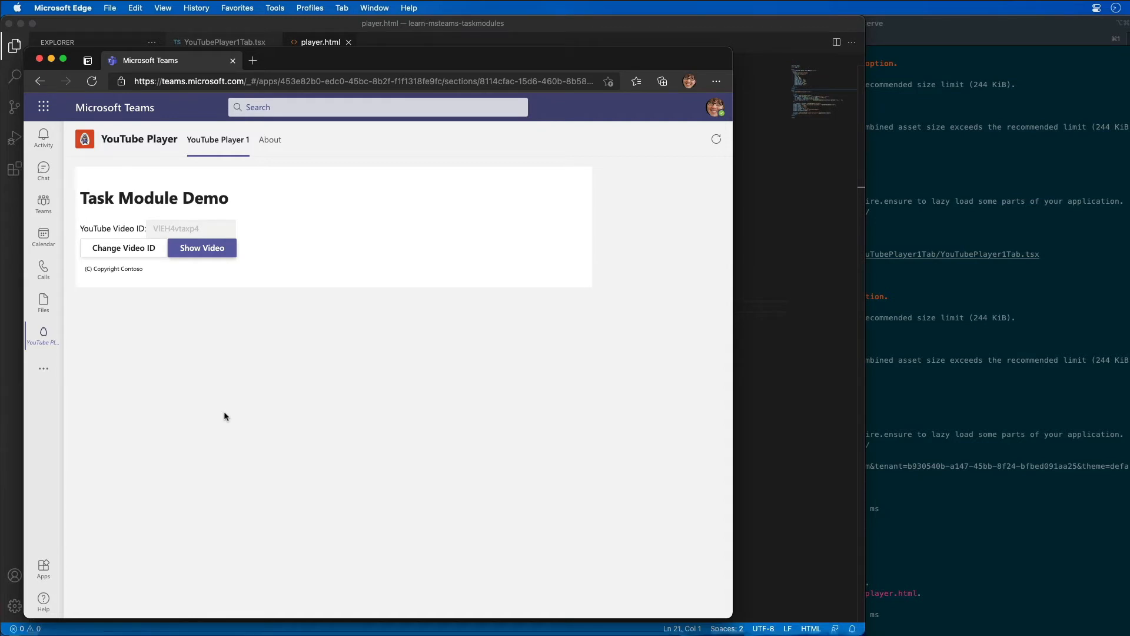
mouse_move(737, 86)
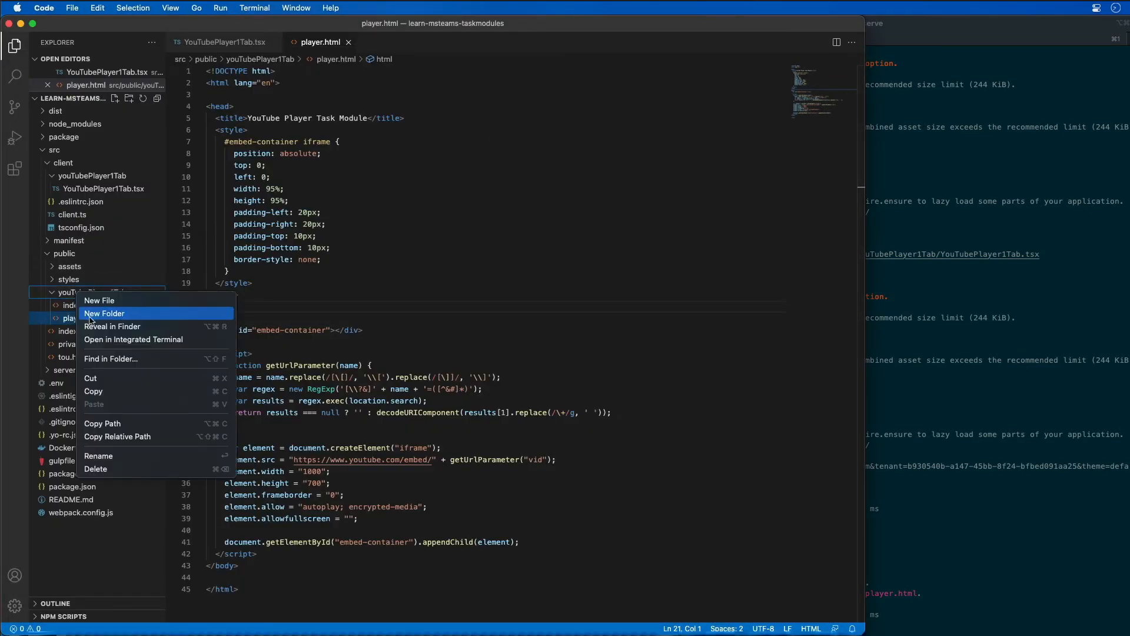
Create selector.html in public/youTubePlayer1Tab that renders VideoSelectorTaskModule into an app div
click(99, 299)
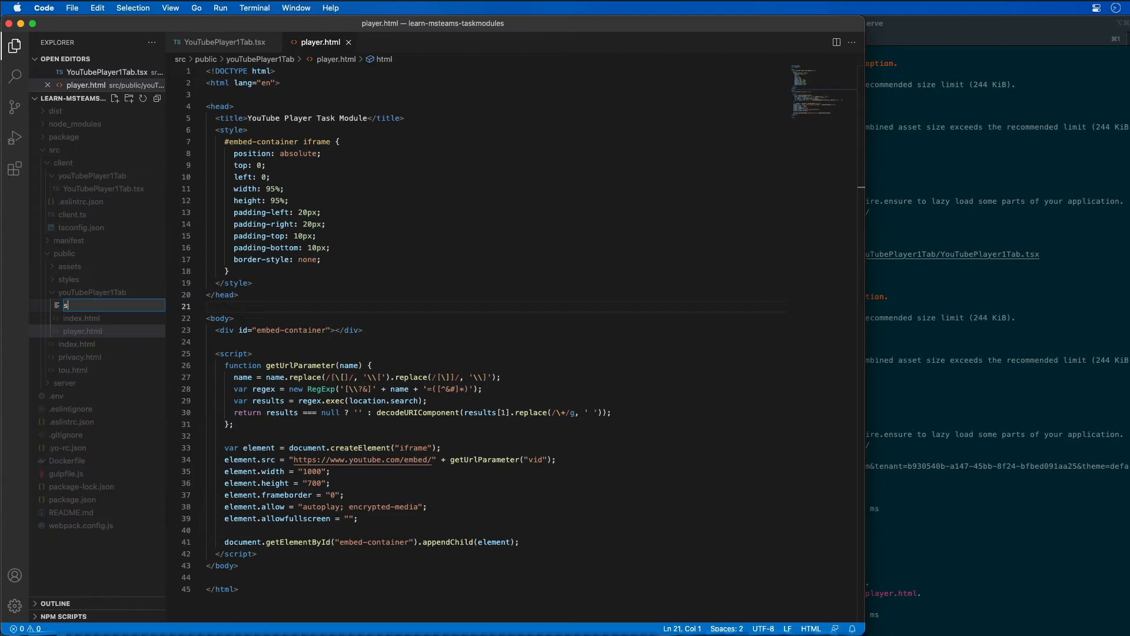
text(selector.h)
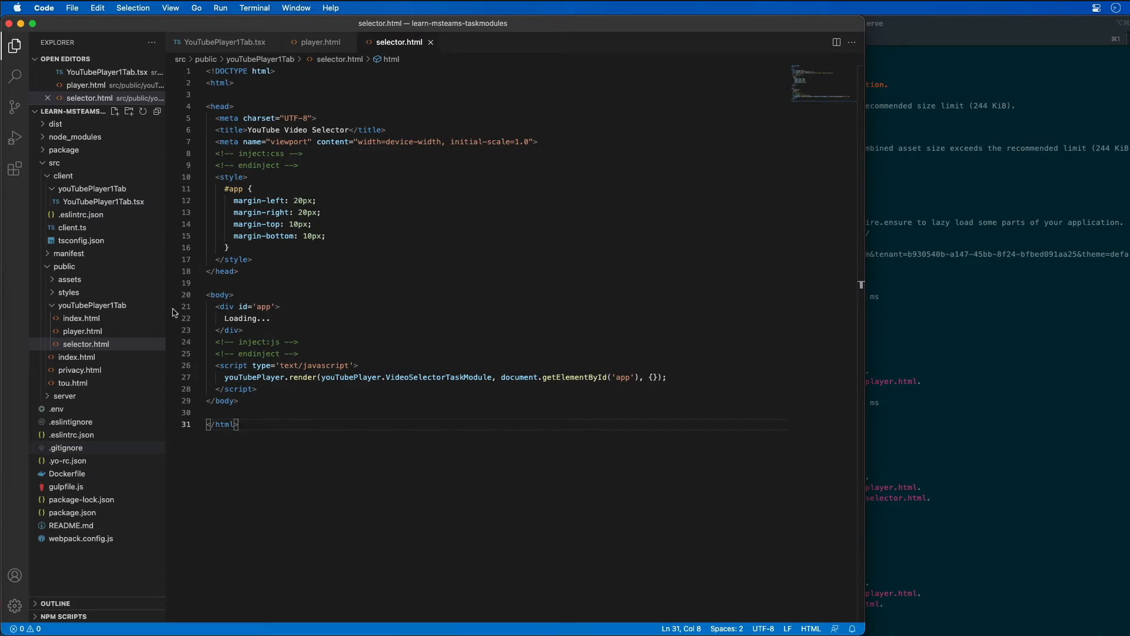
mouse_move(61, 346)
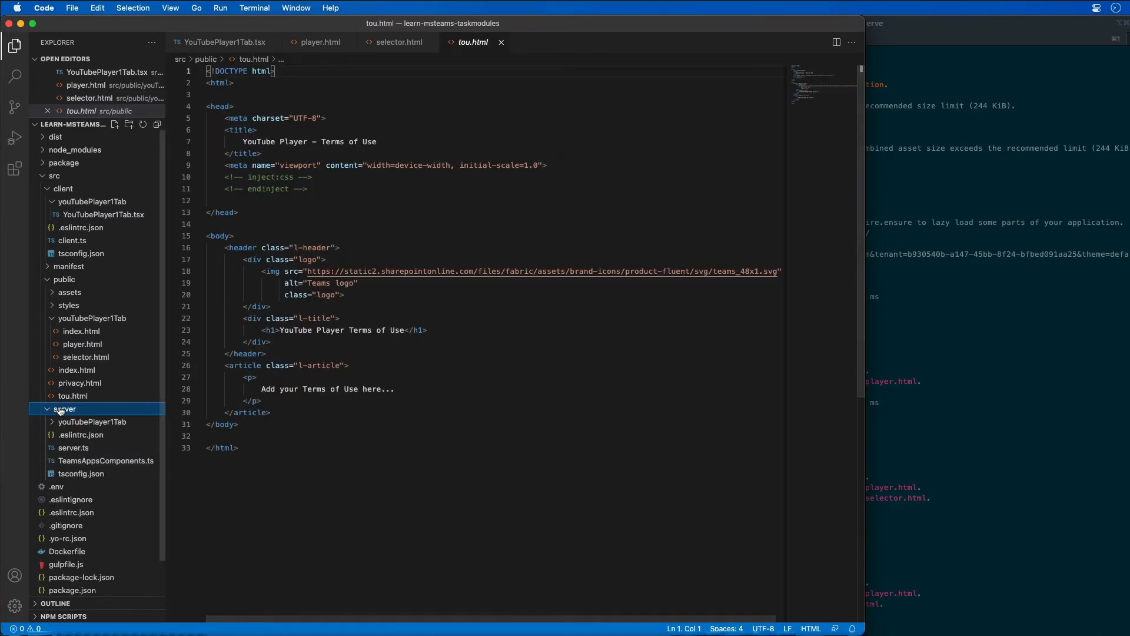
Create server/youTubePlayer1Tab/VideoSelectorTaskModule.ts exporting a PreventIframe-decorated class for selector.html
right_click(92, 421)
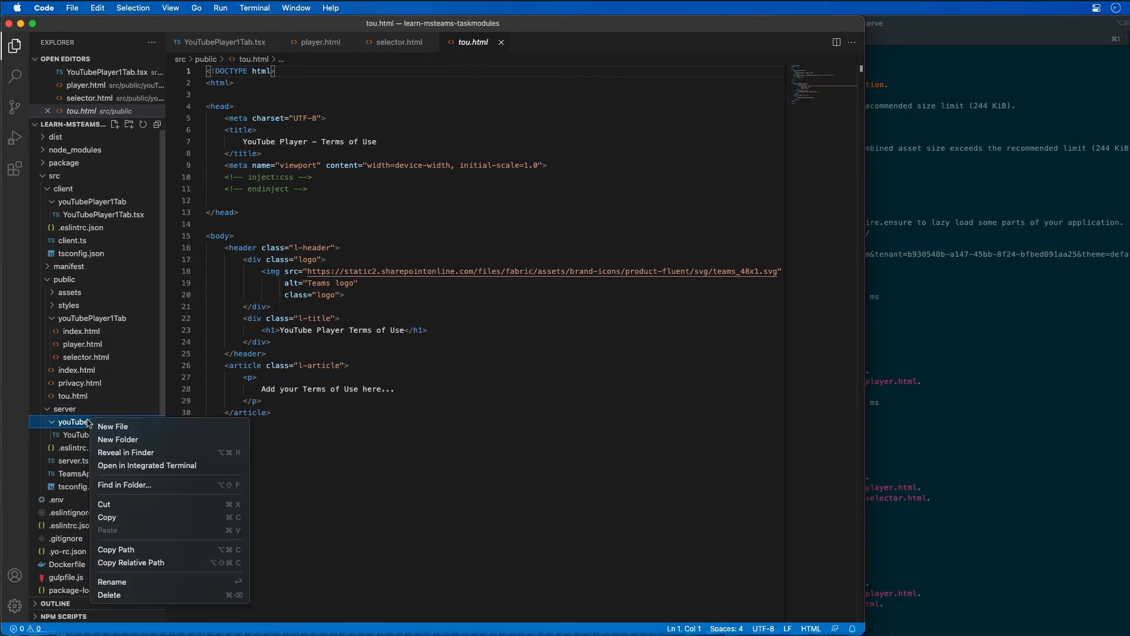
click(113, 426)
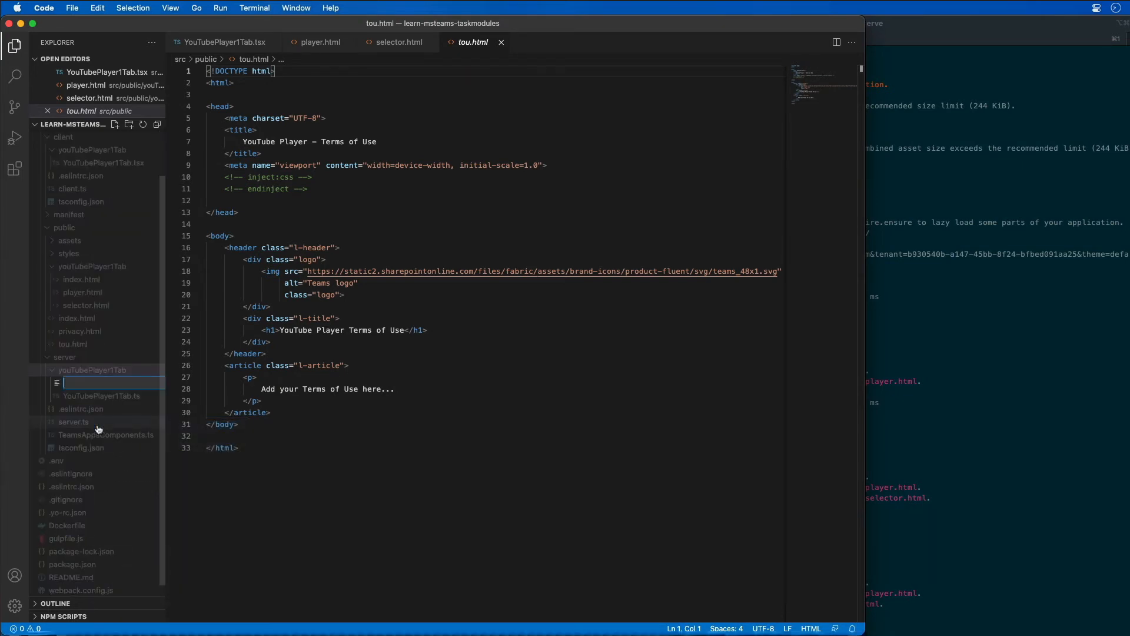
mouse_move(72, 422)
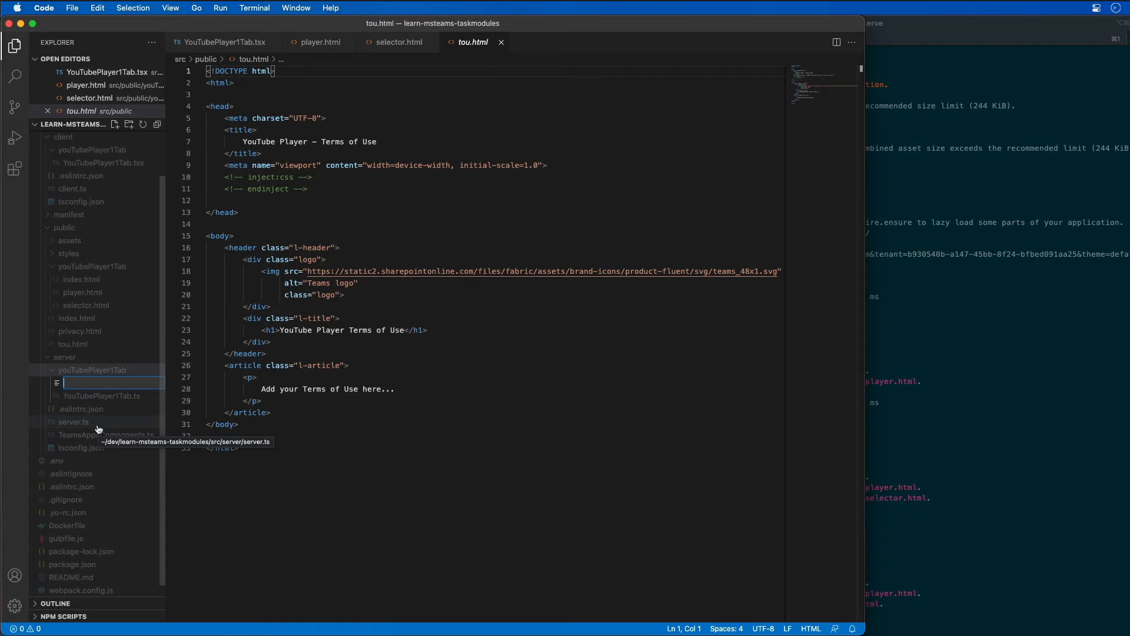
text(VideoSelectorTaskModule.ts)
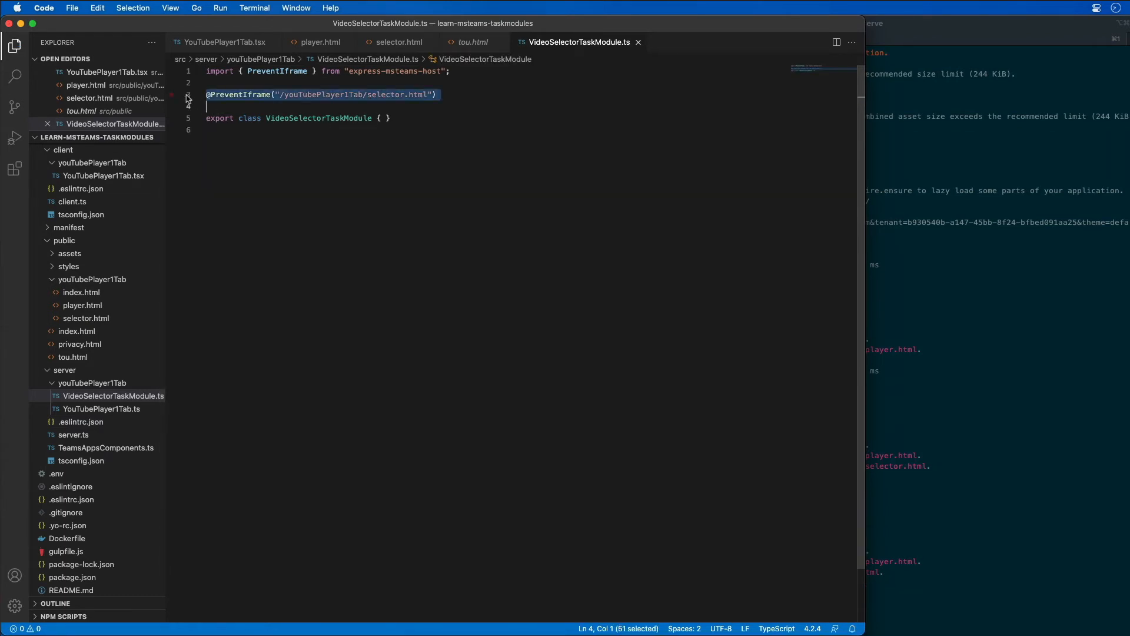
mouse_move(328, 320)
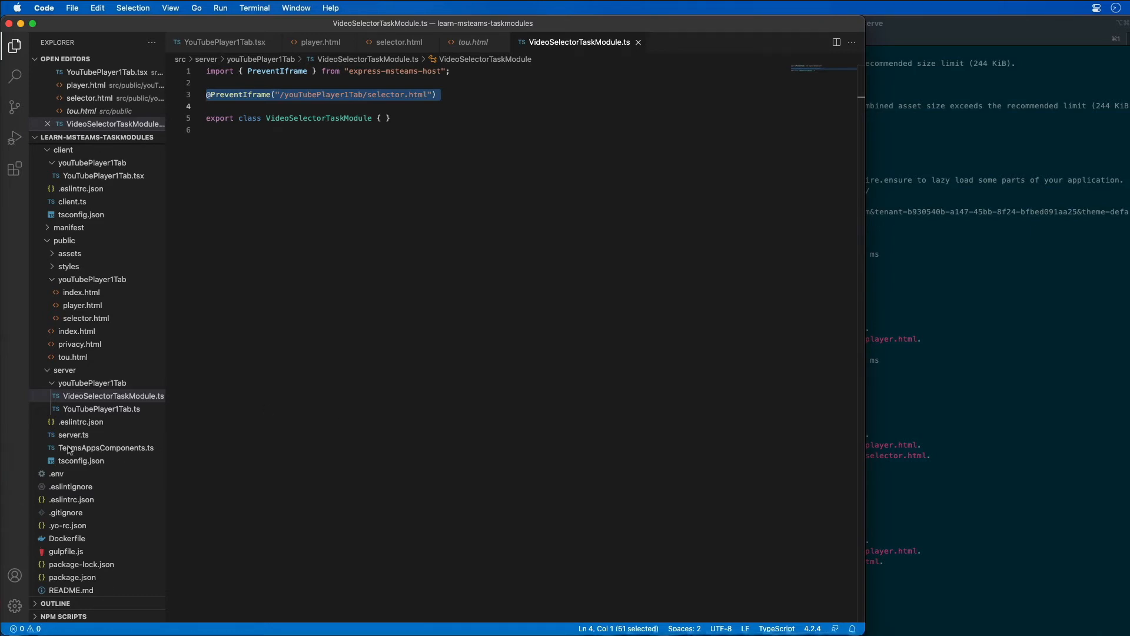
Add export * from "./youTubePlayer1Tab/VideoSelectorTaskModule" to TeamsAppsComponents.ts
click(106, 446)
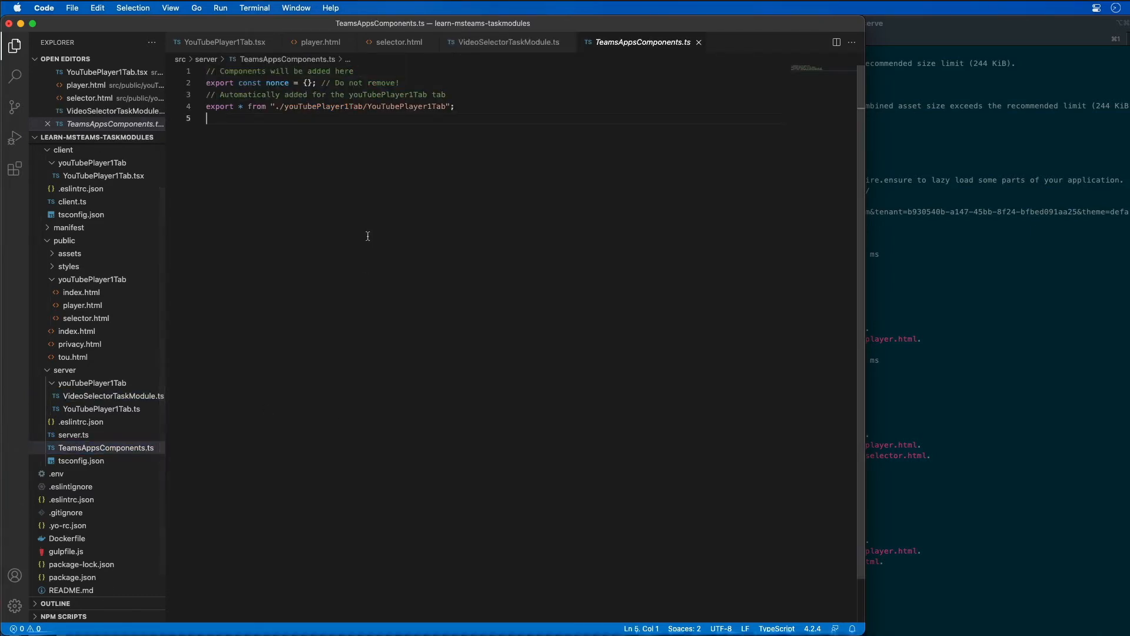
text(export * from "./youTubePlayer1Tab/VideoSelectorTaskModule";)
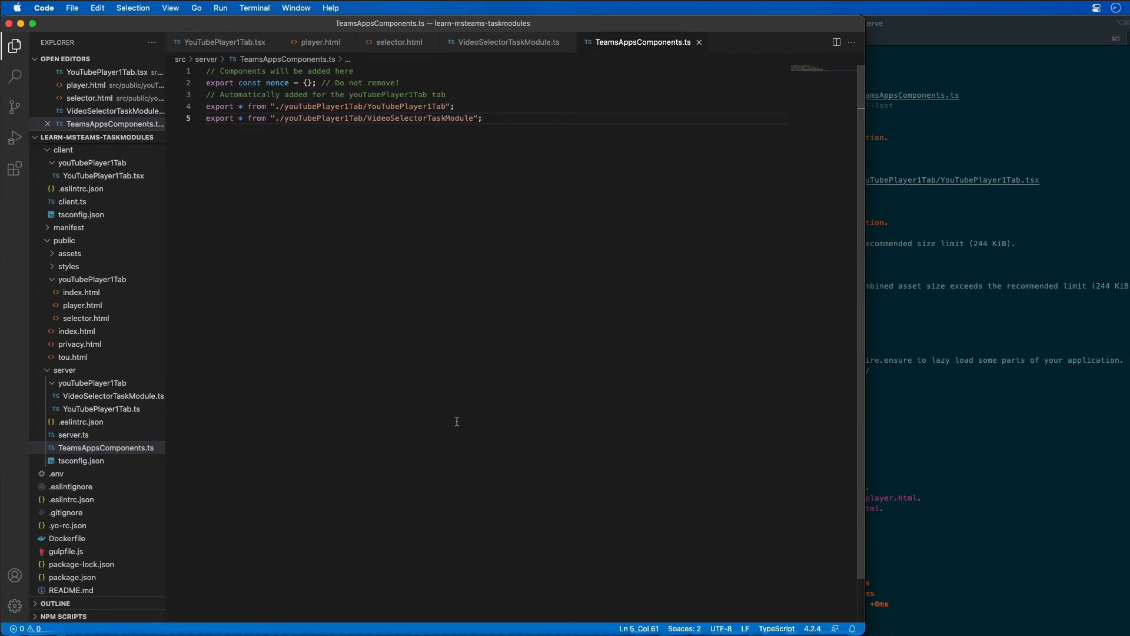
mouse_move(446, 416)
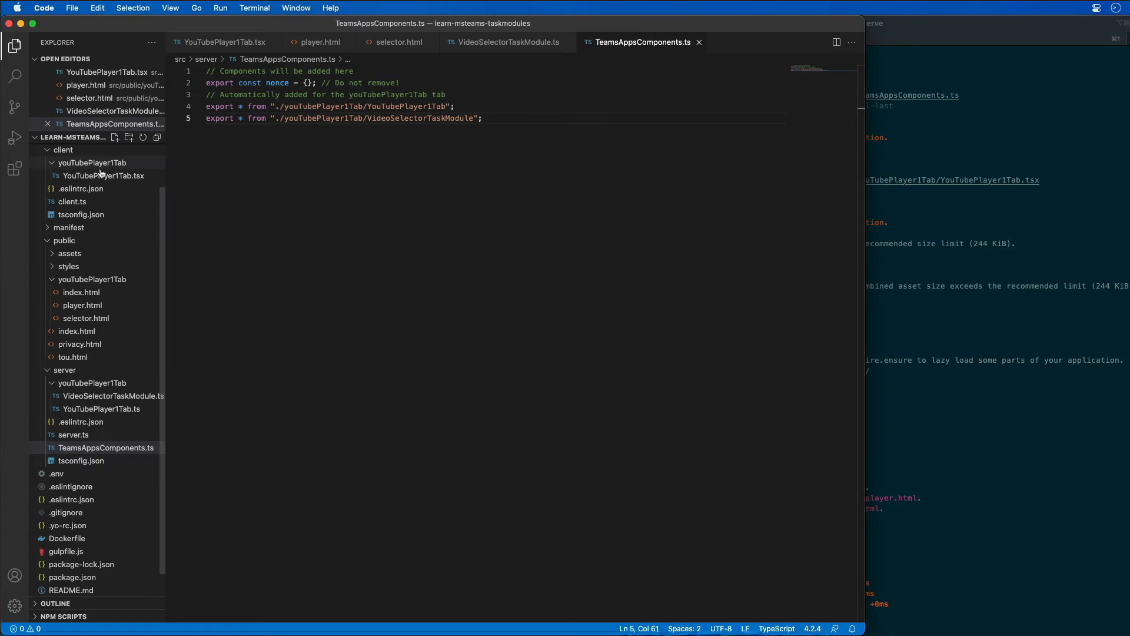
Create client VideoSelectorTaskModule.tsx with useState/useEffect hooks reading getQueryVariable("vid")
right_click(92, 163)
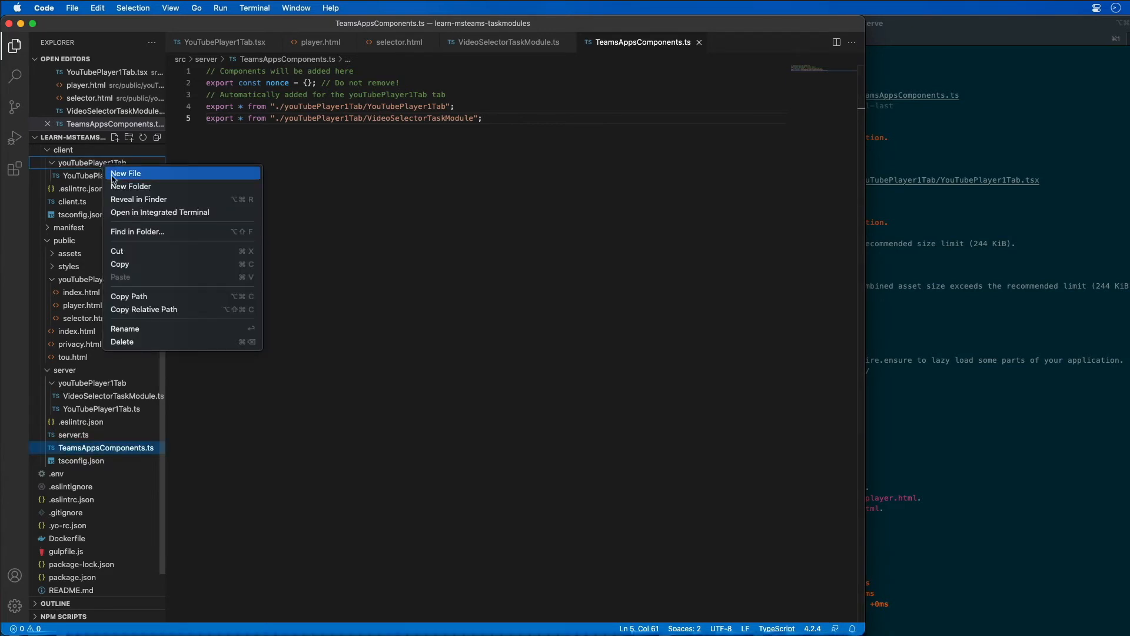
click(126, 174)
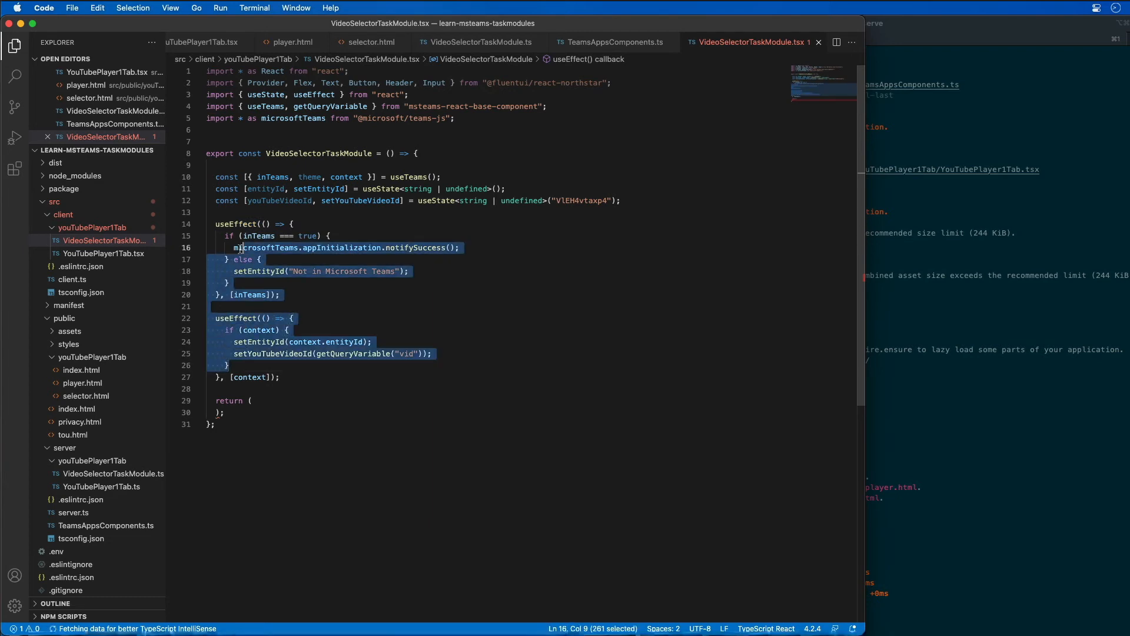
click(266, 318)
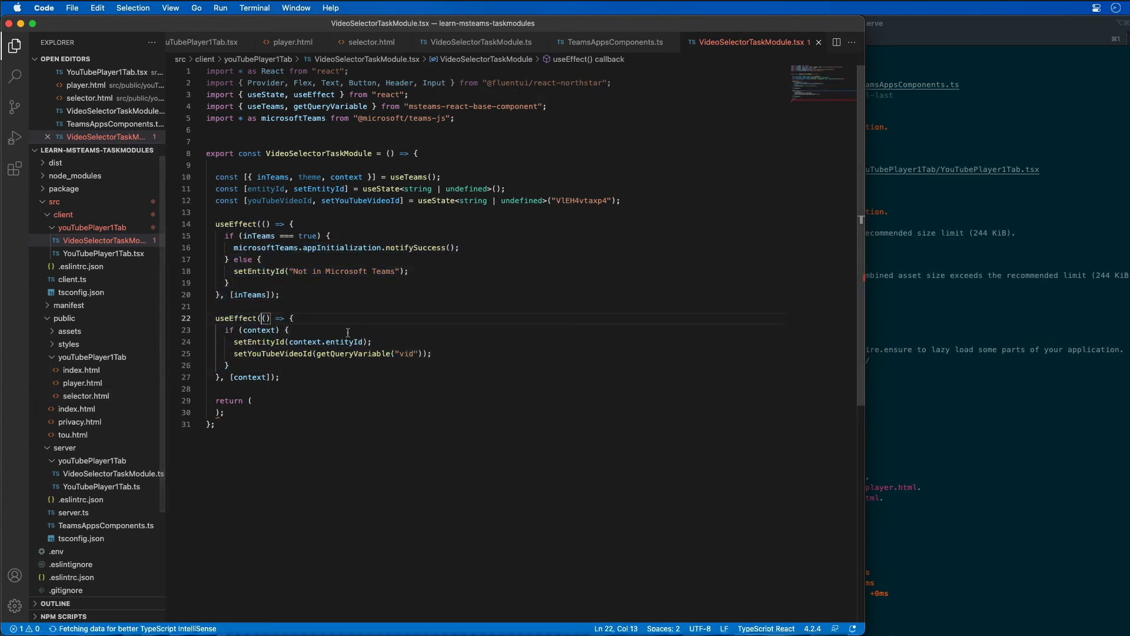
double_click(272, 354)
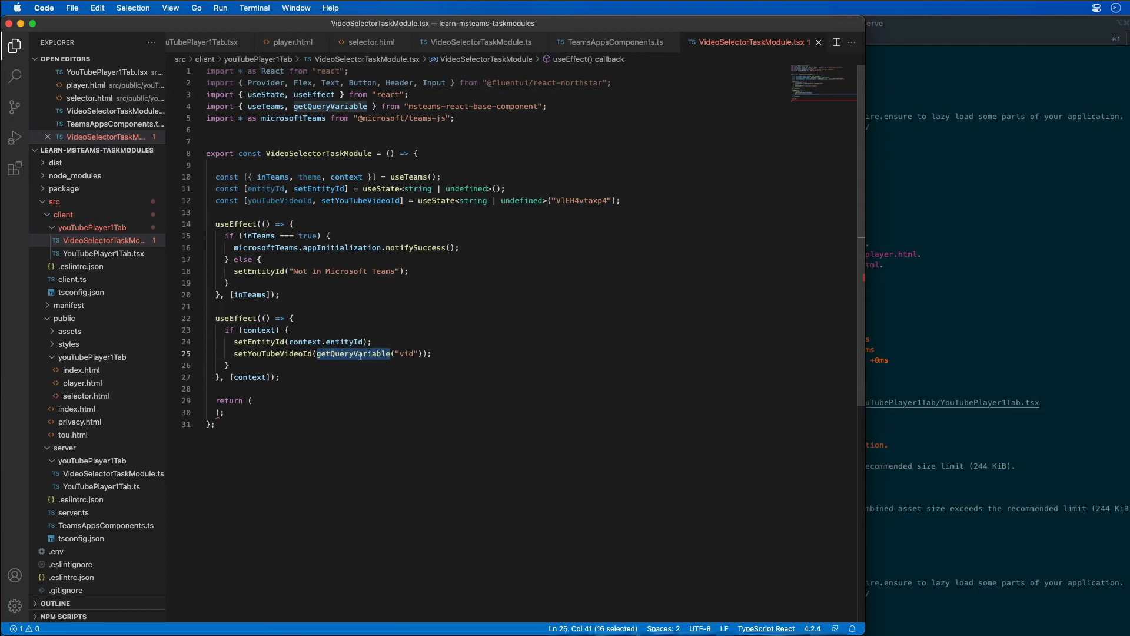
double_click(405, 353)
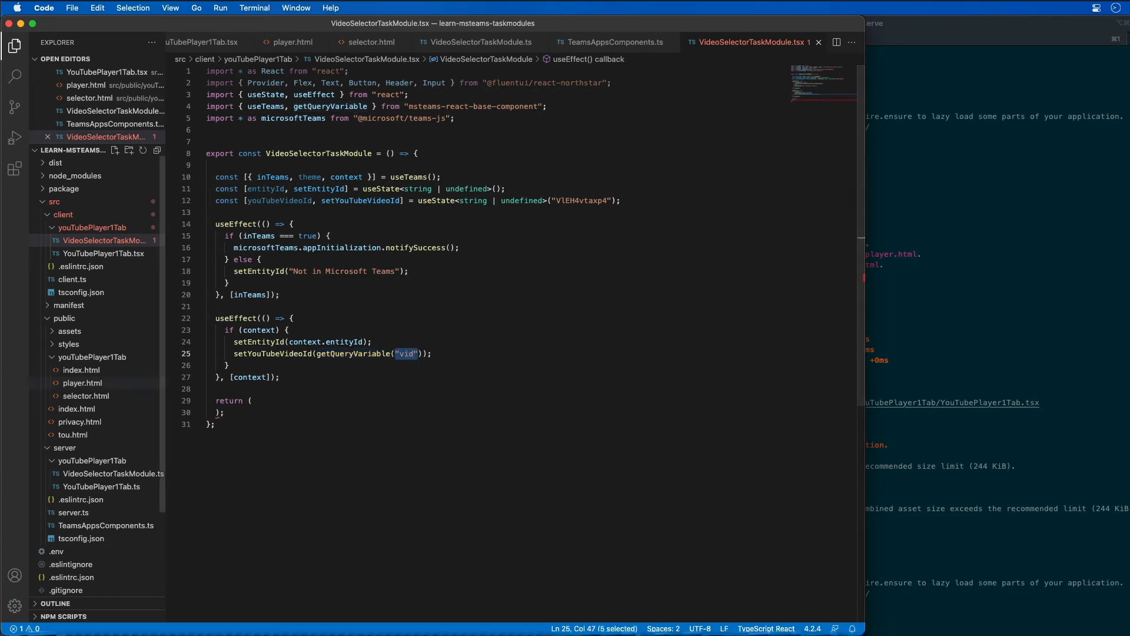
mouse_move(82, 382)
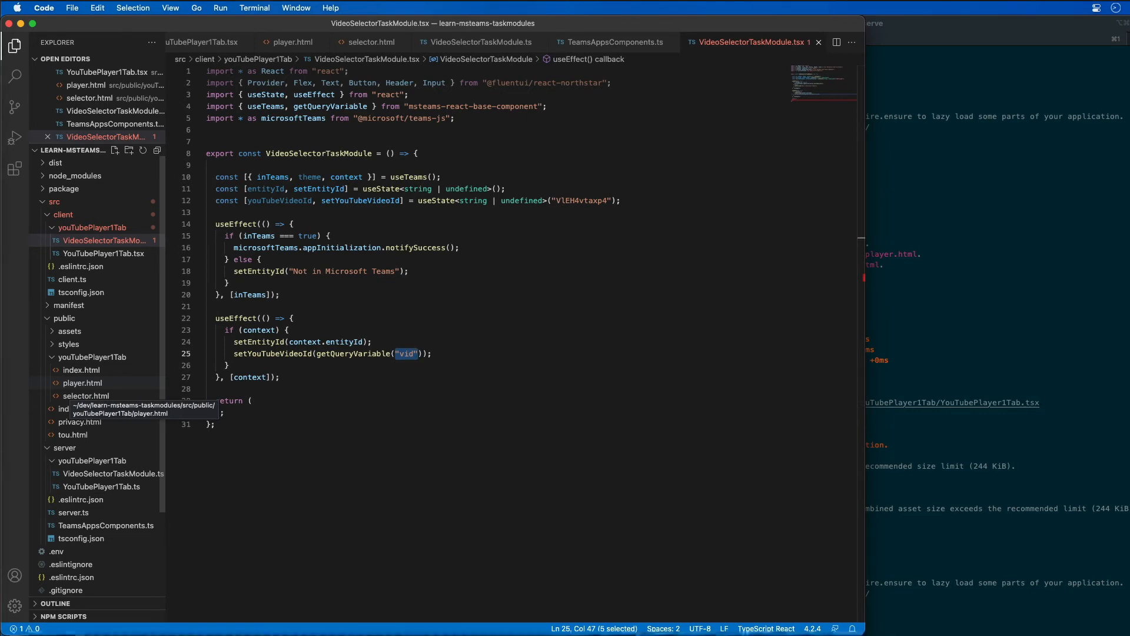
mouse_move(248, 418)
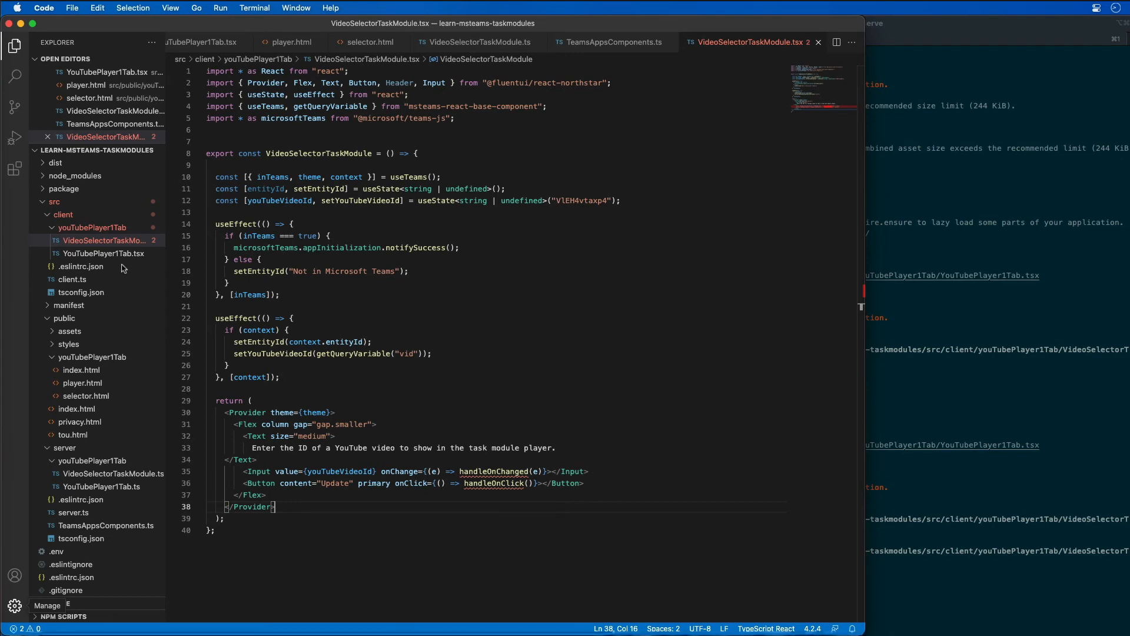
Render a prompt, video ID Input and Update Button with handleOnChanged and handleOnClick, and save
click(209, 389)
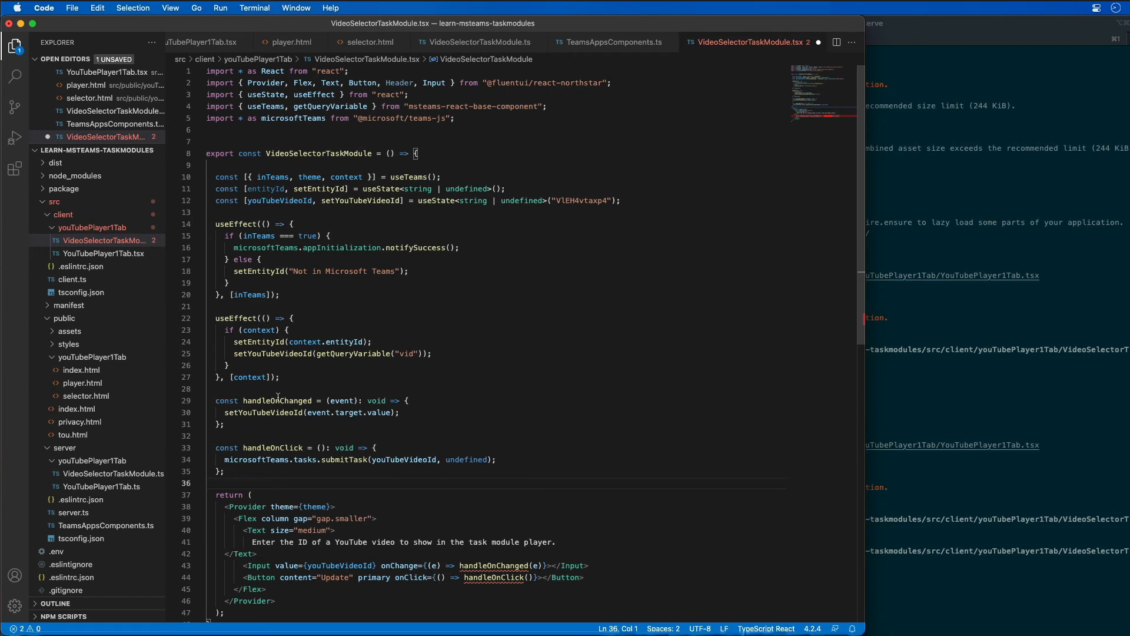
double_click(270, 401)
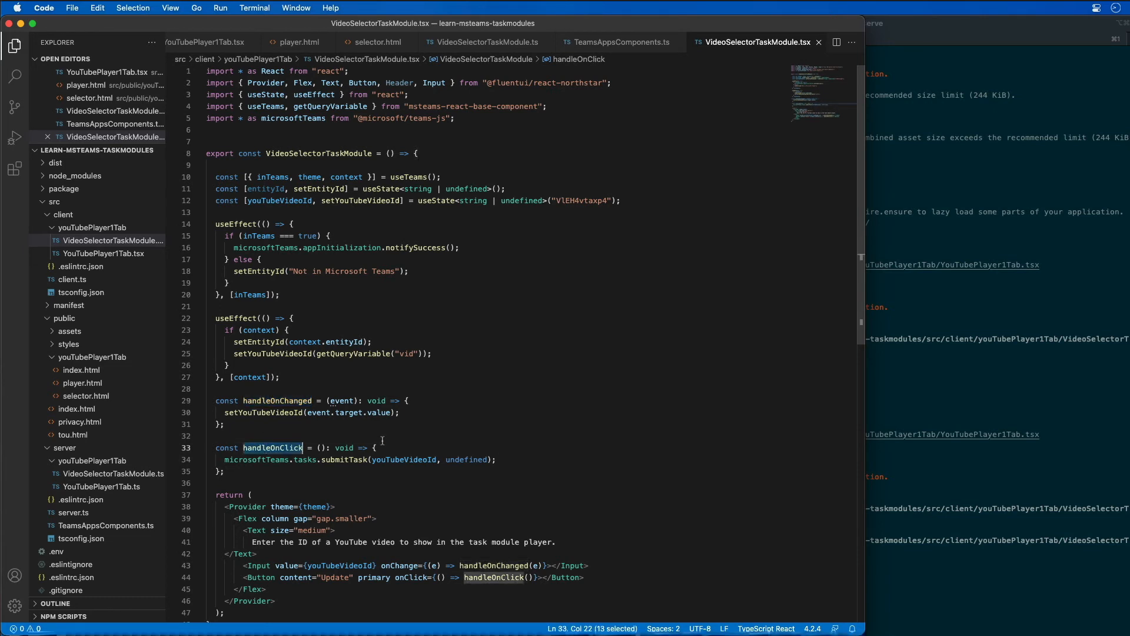
scroll(up, 3)
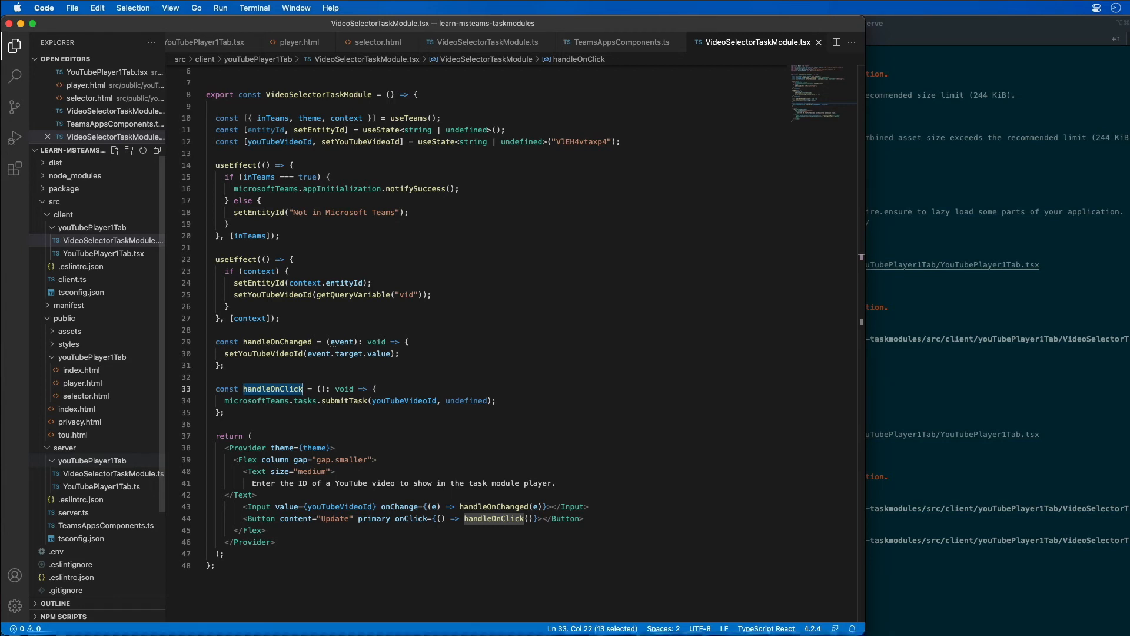
scroll(down, 3)
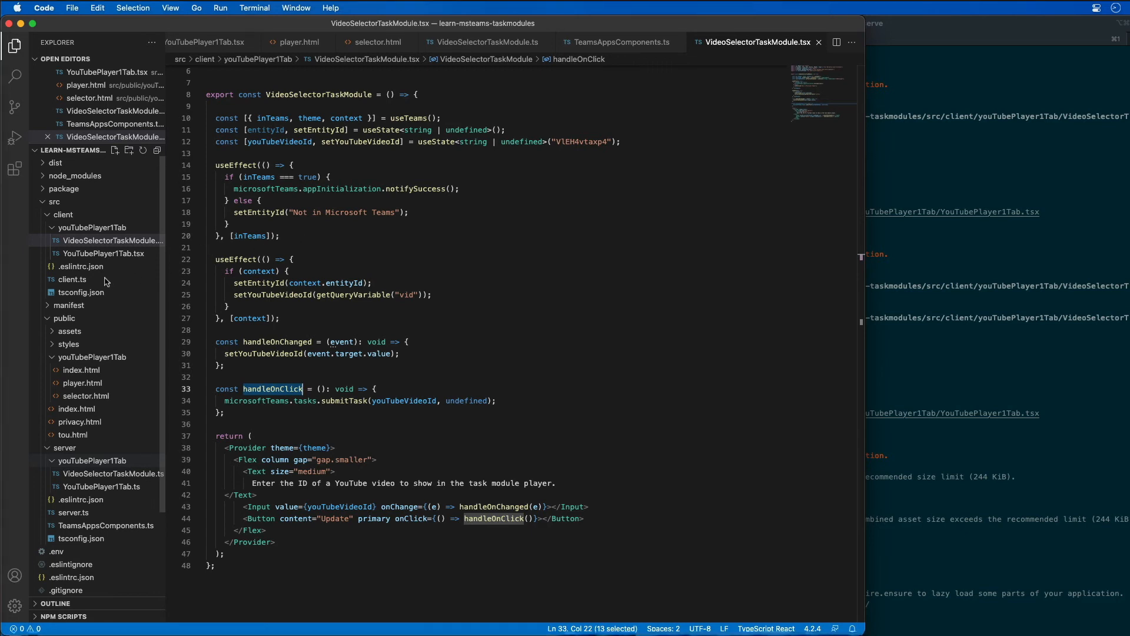
Add export * from "./youTubePlayer1Tab/VideoSelectorTaskModule" to client.ts
click(71, 279)
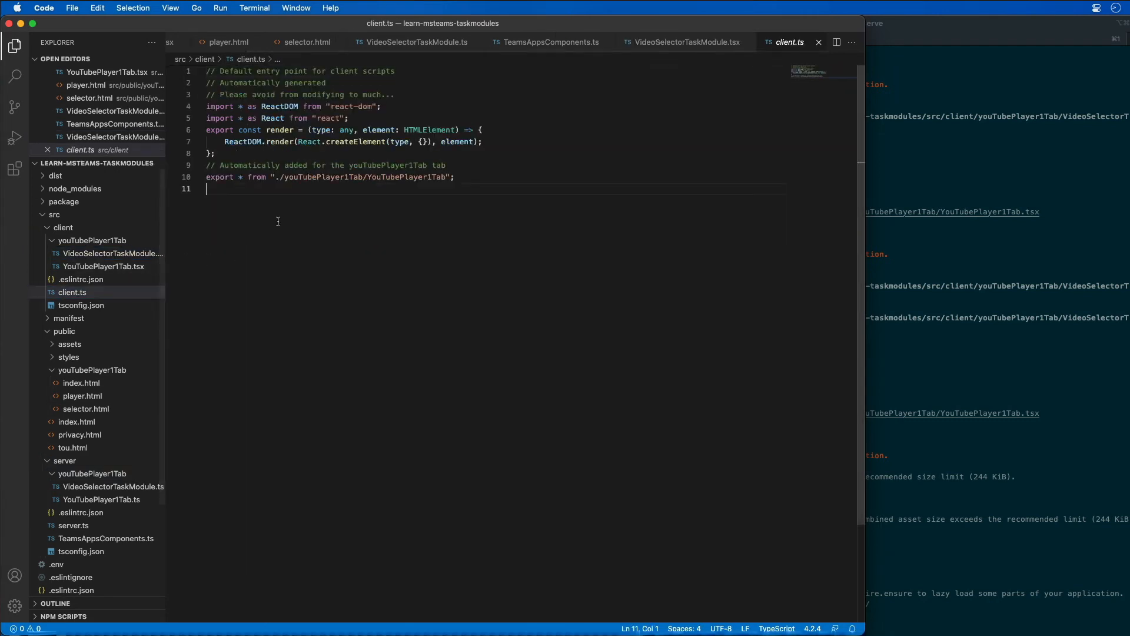
text(export * from "./youTubePlayer1Tab/VideoSelectorTaskModule";)
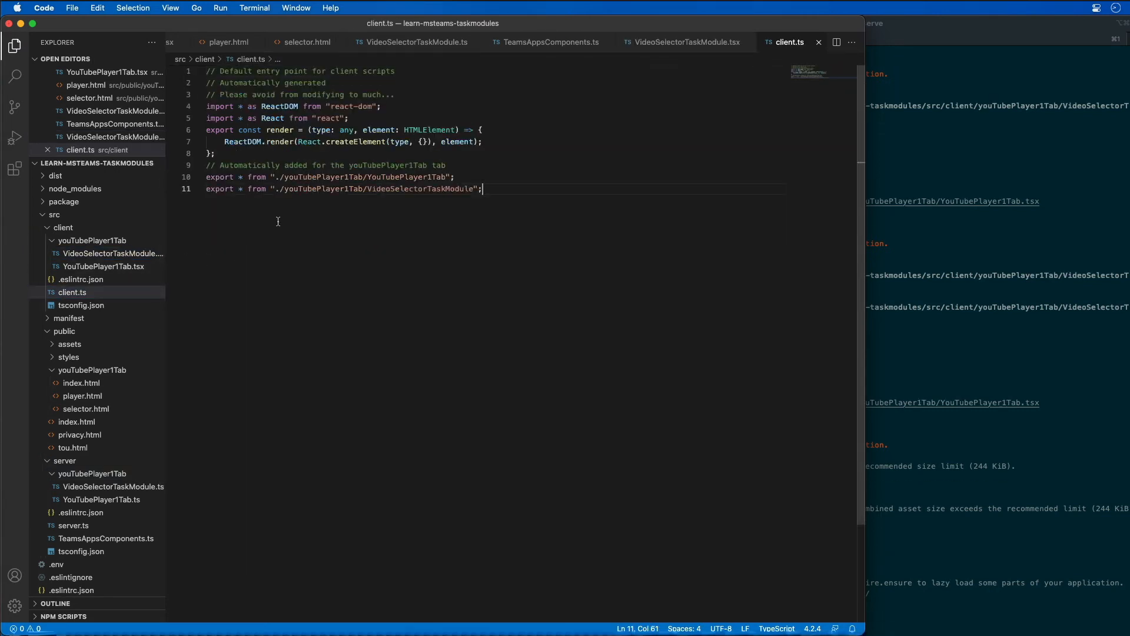
mouse_move(238, 242)
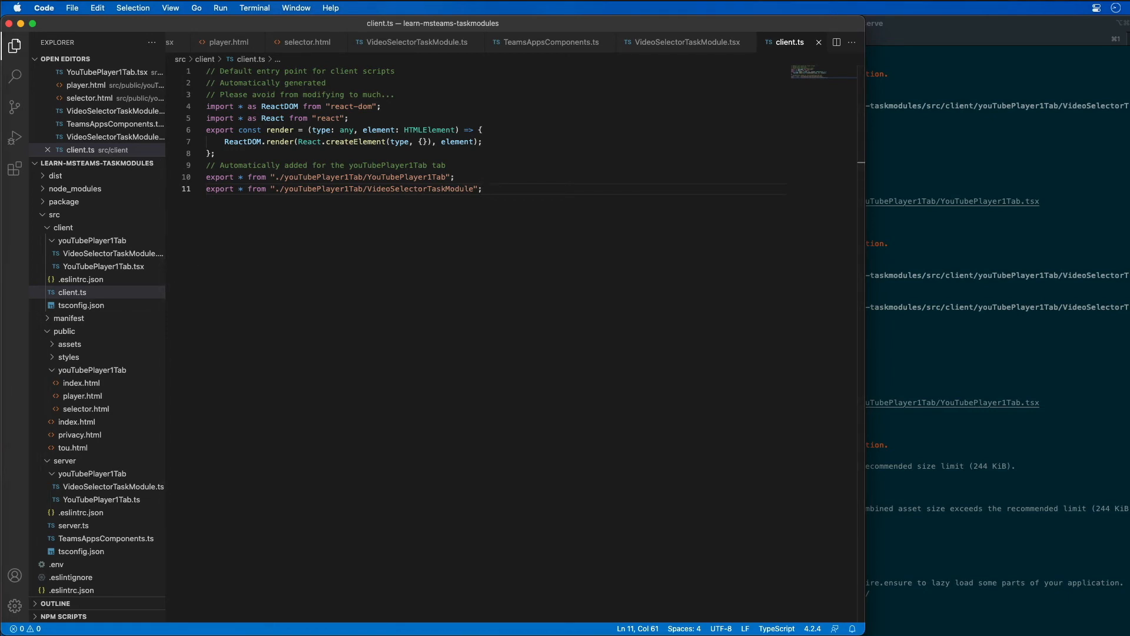
mouse_move(697, 55)
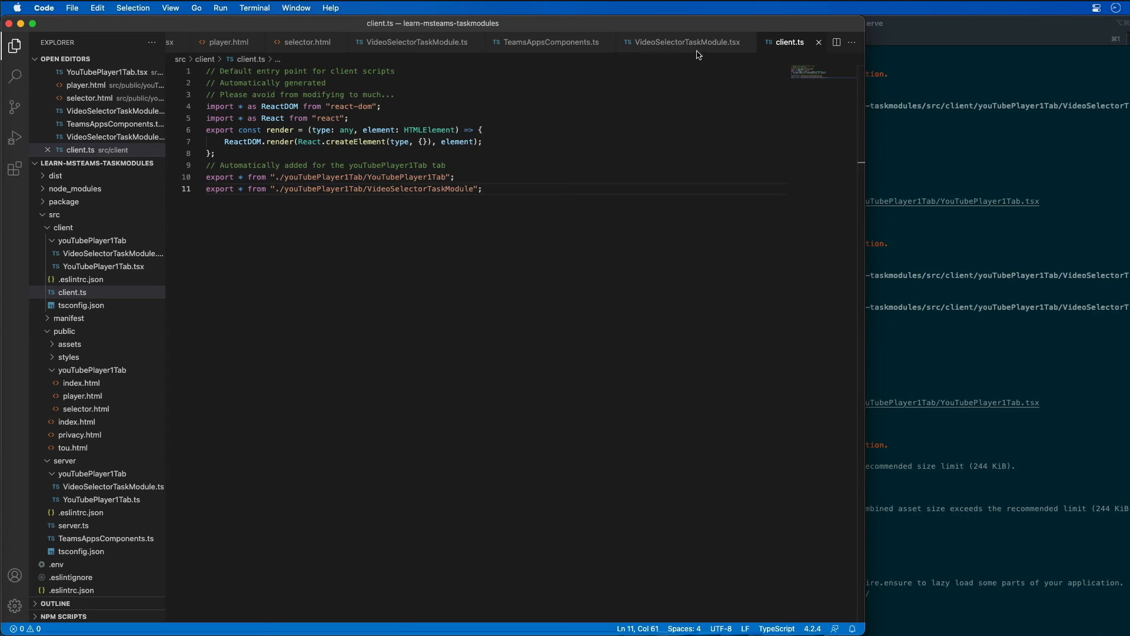
click(682, 42)
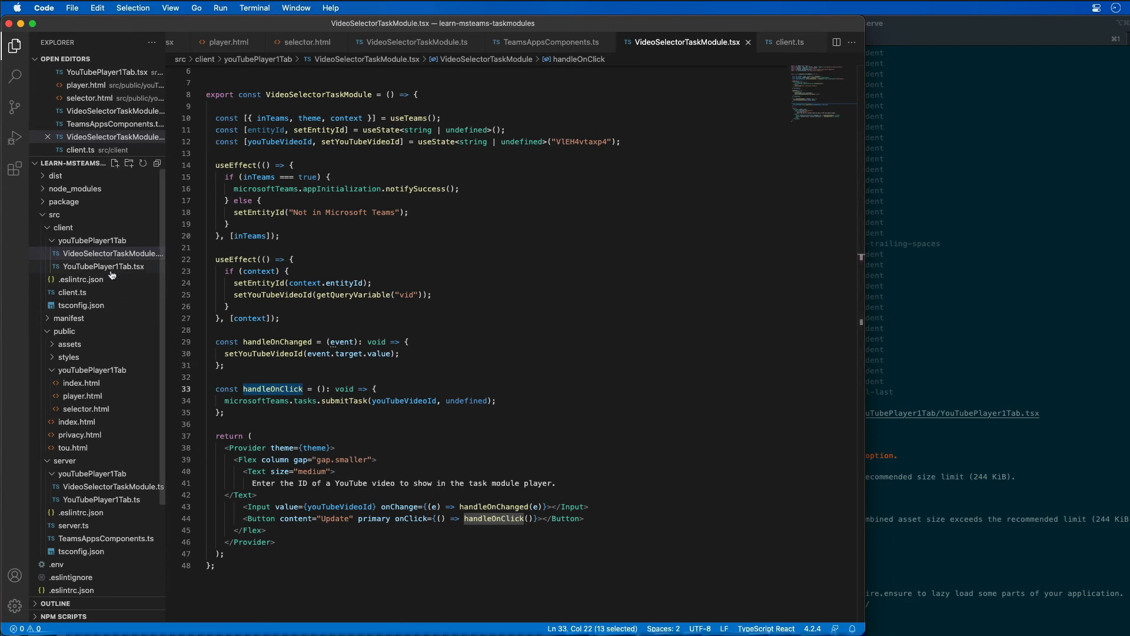
Implement onChangeVideo with taskModuleInfo, a submitHandler storing the ID, and microsoftTeams.tasks.startTask
click(103, 266)
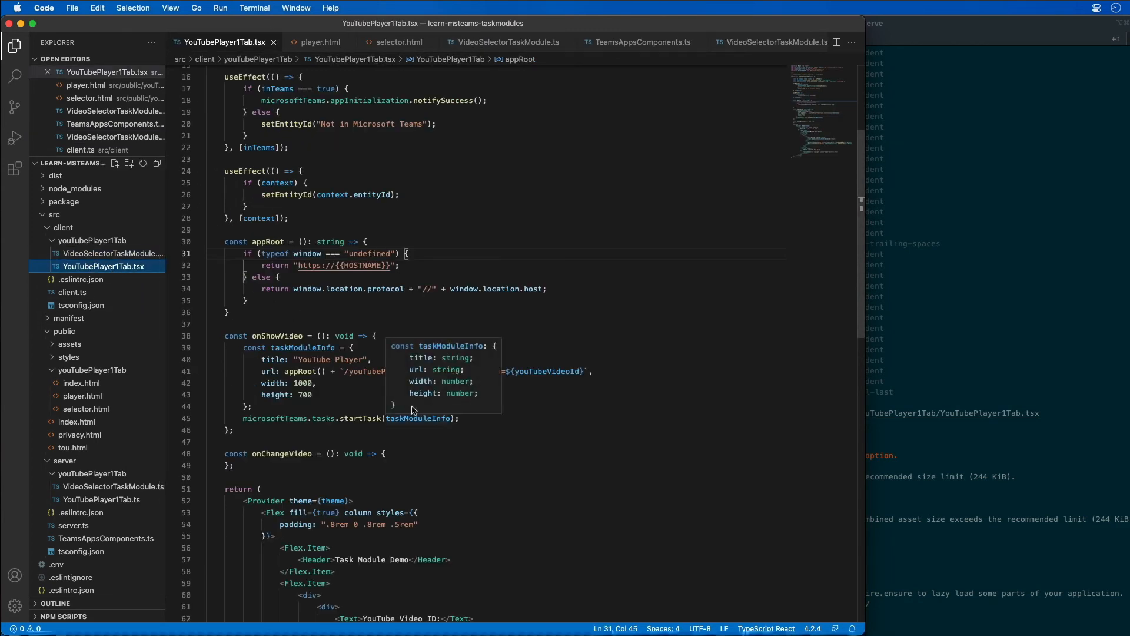
scroll(down, 3)
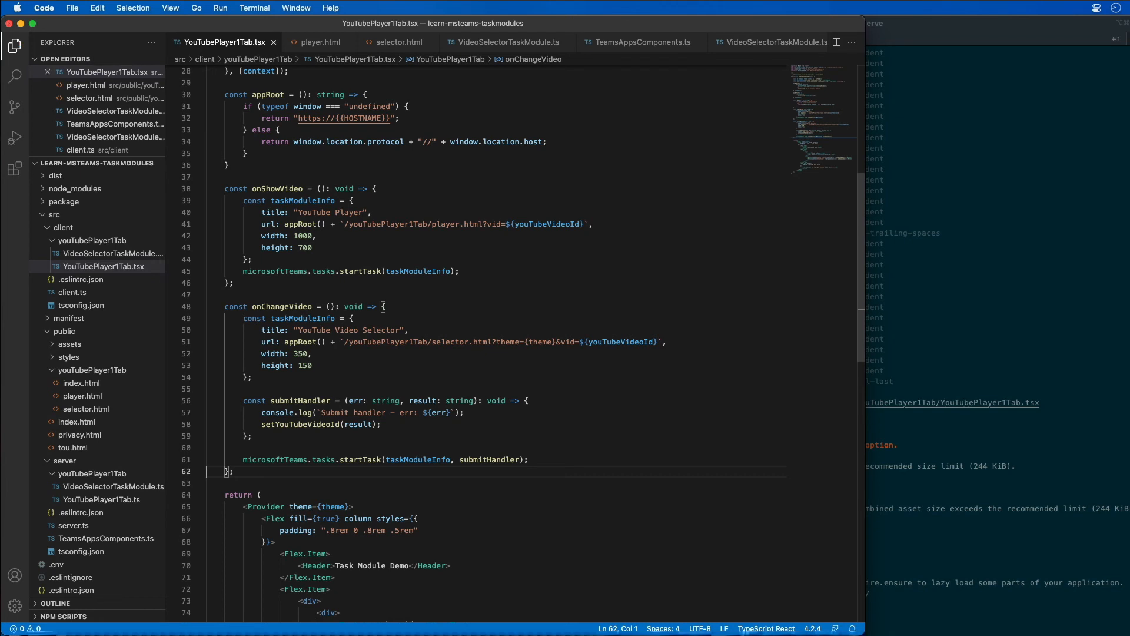
double_click(301, 318)
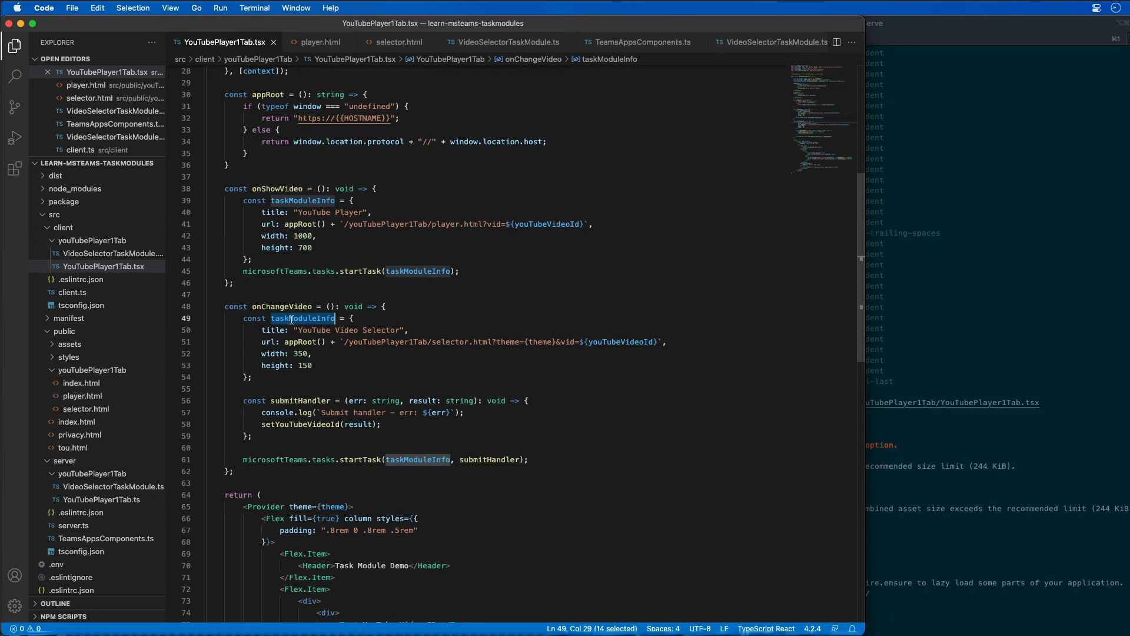
mouse_move(290, 388)
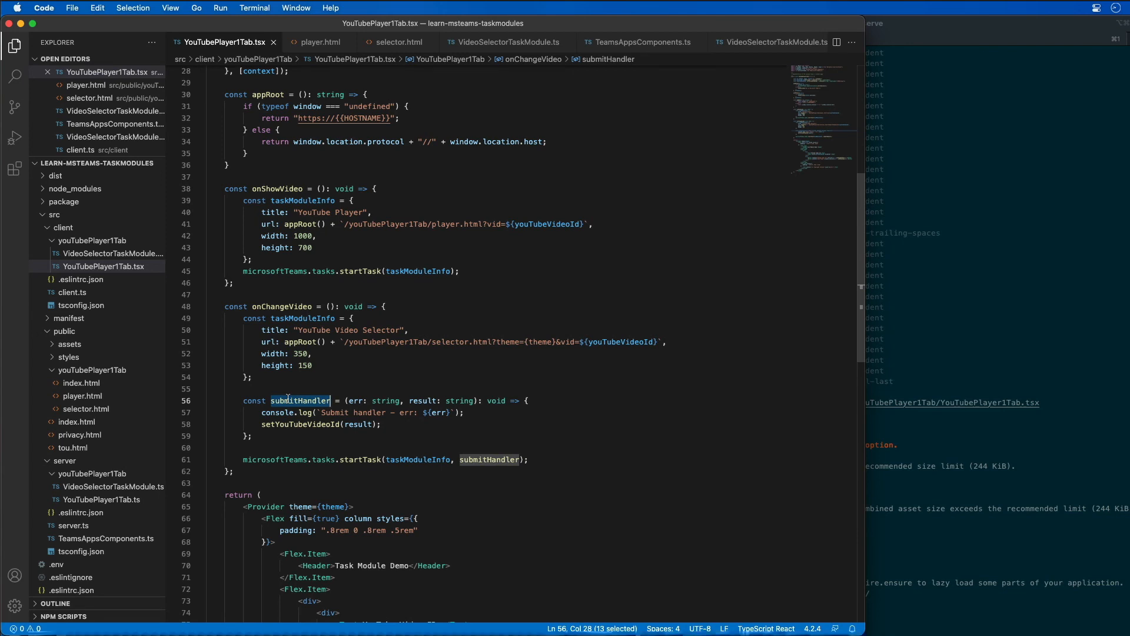
mouse_move(357, 465)
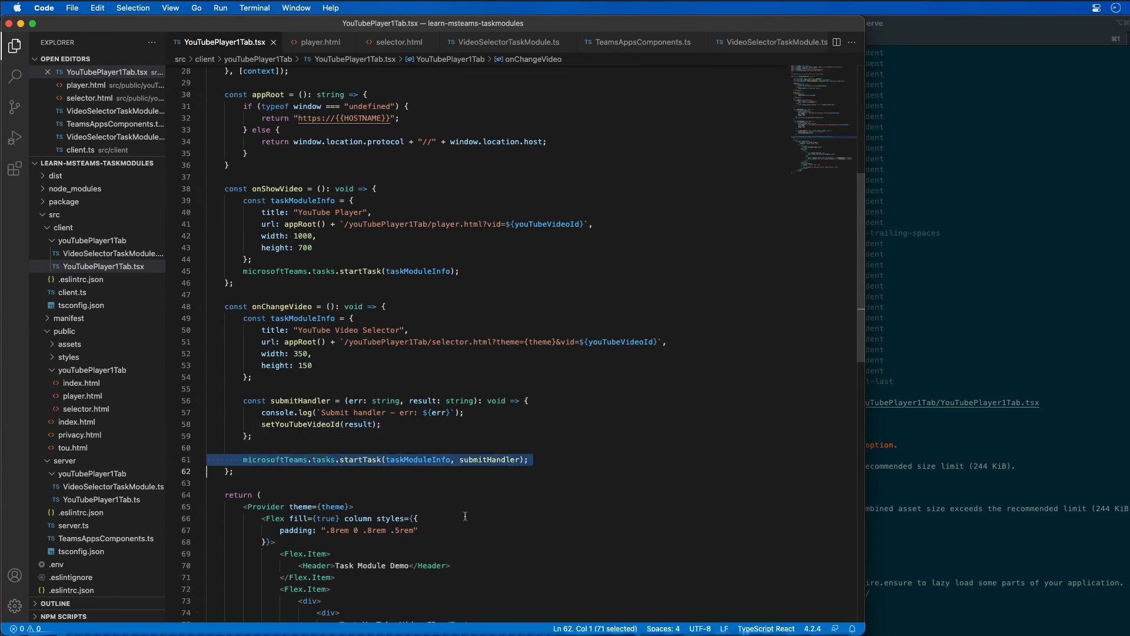
scroll(down, 3)
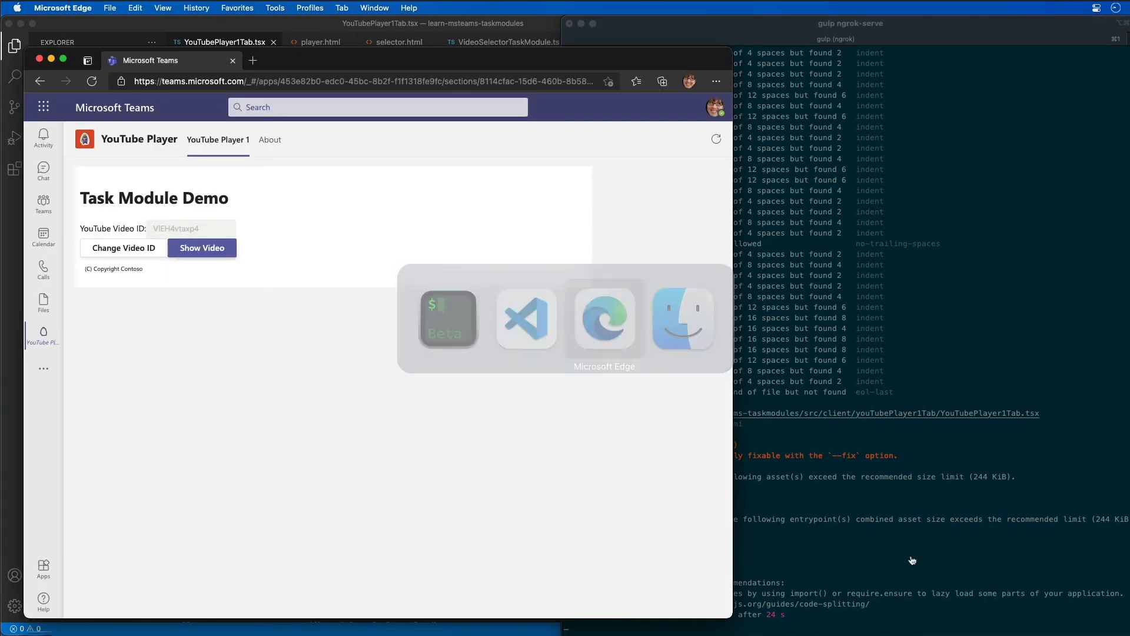
Change the tab's video ID to kalV7dG-oFo via Change Video ID, then play it with Show Video
click(270, 139)
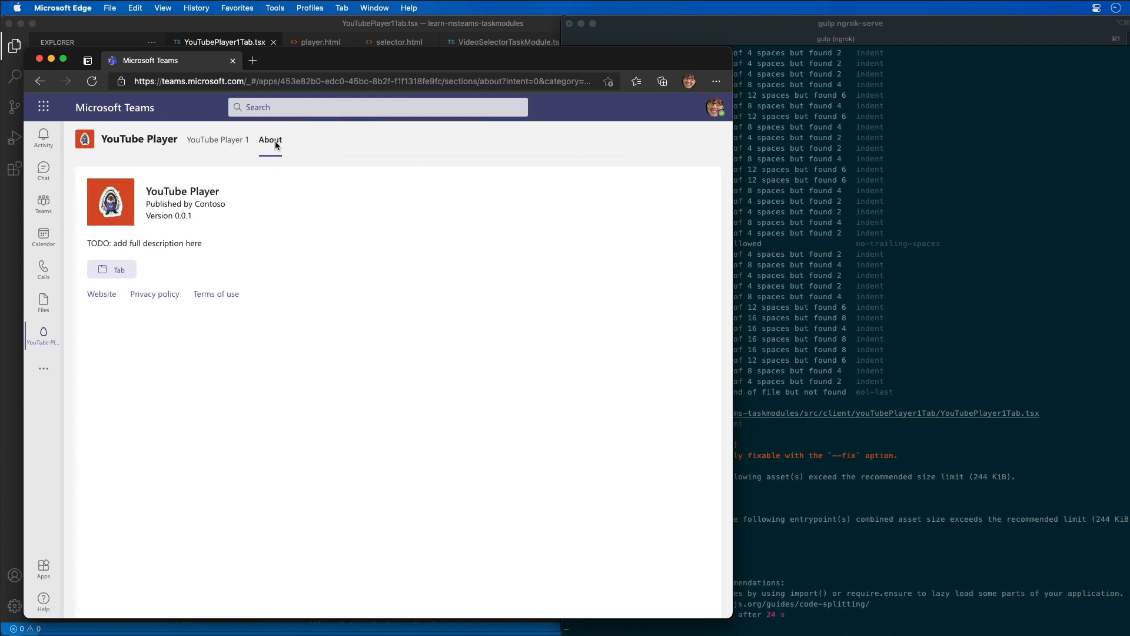
click(218, 140)
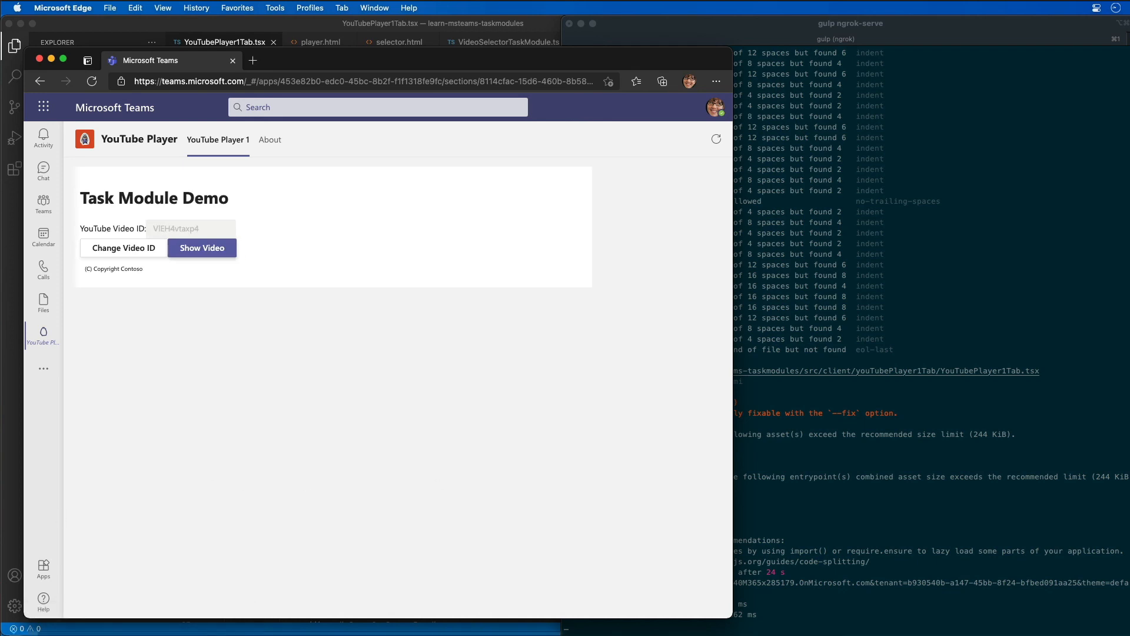
mouse_move(219, 369)
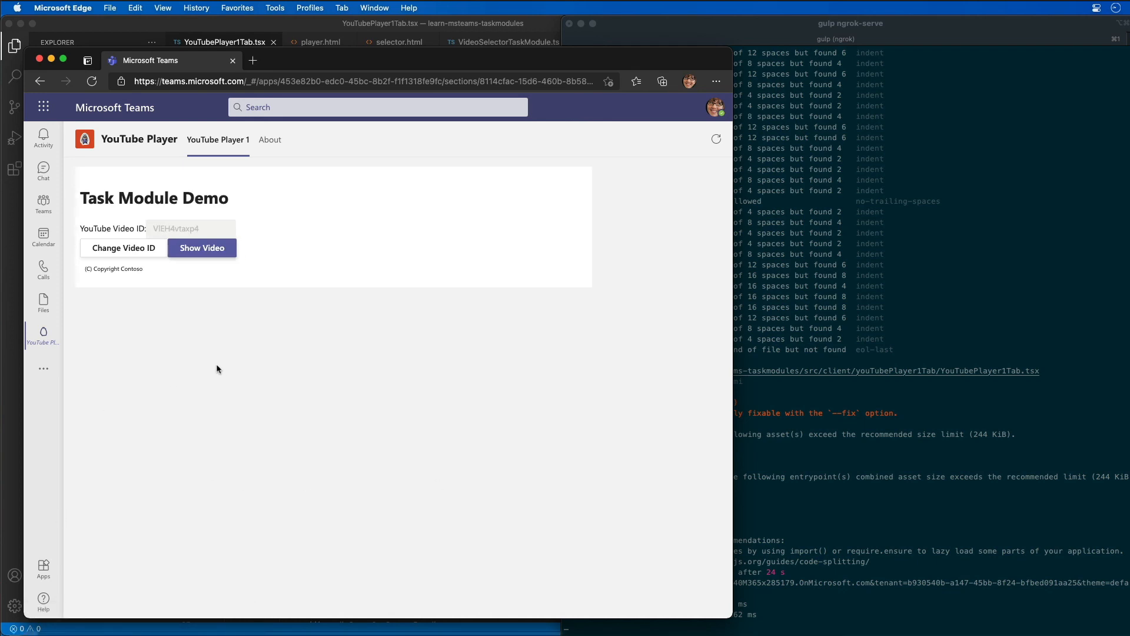
click(123, 247)
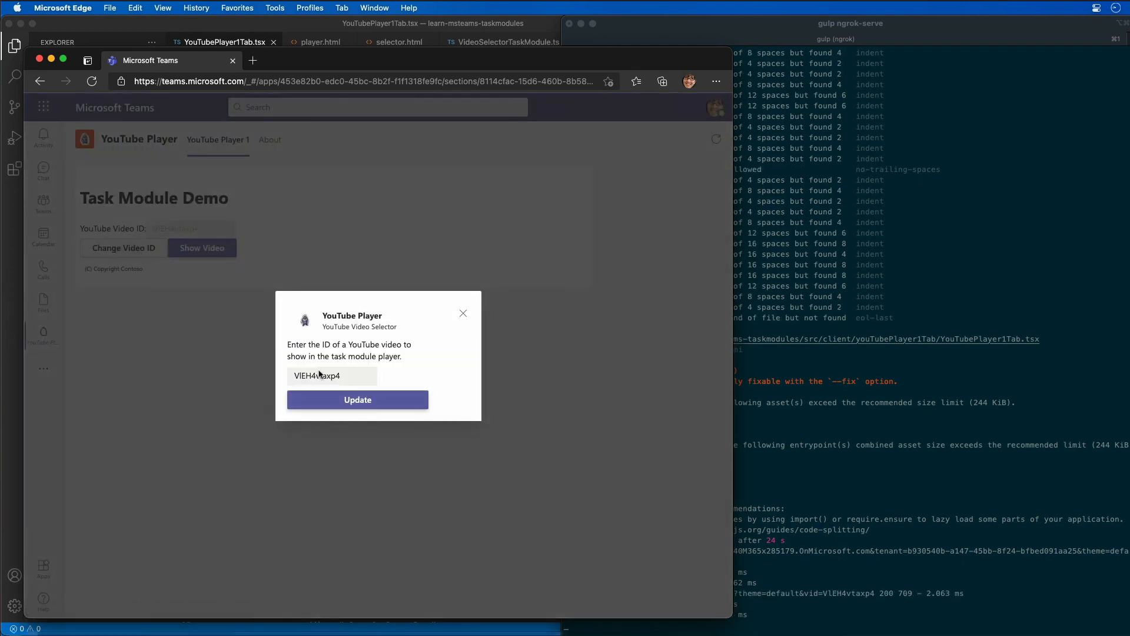
mouse_move(273, 377)
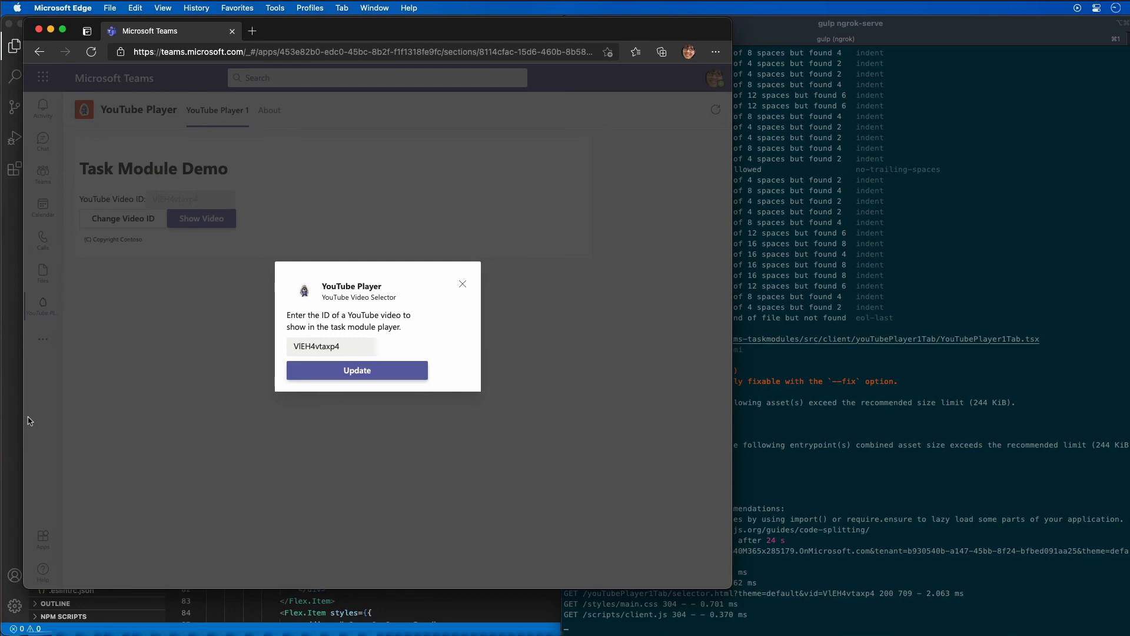
mouse_move(112, 404)
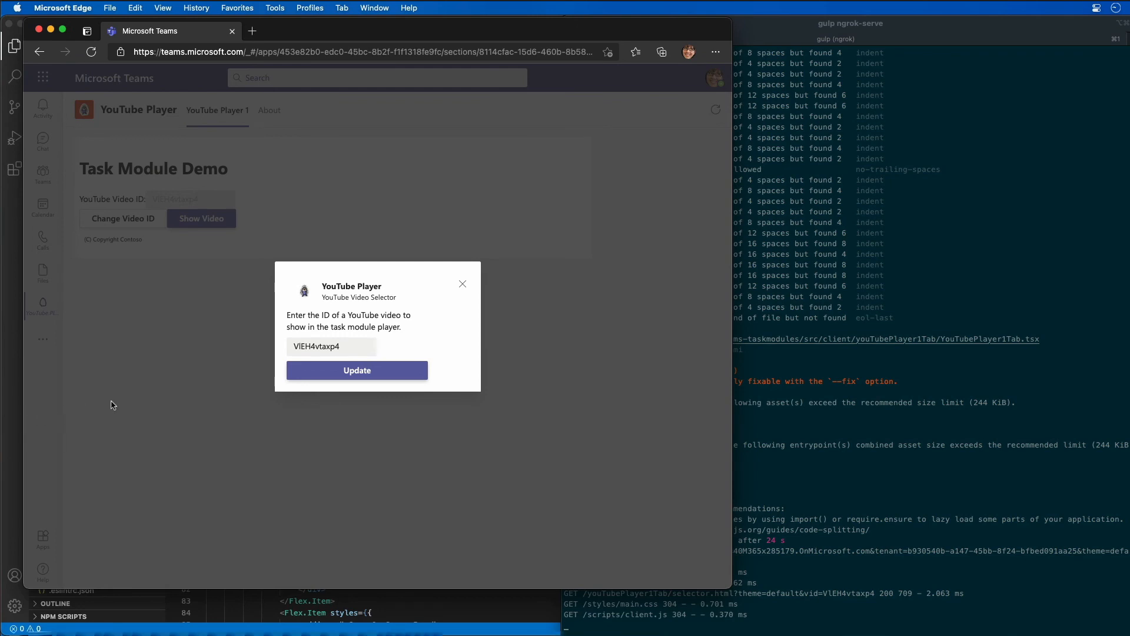
text(kalV7dG-oFo)
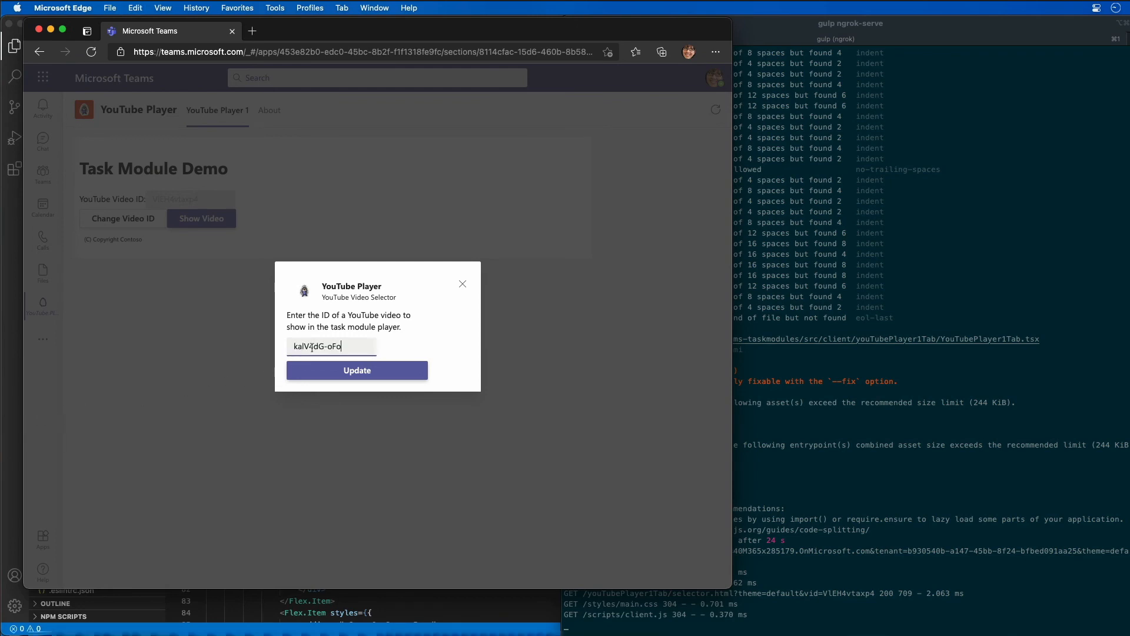
click(357, 370)
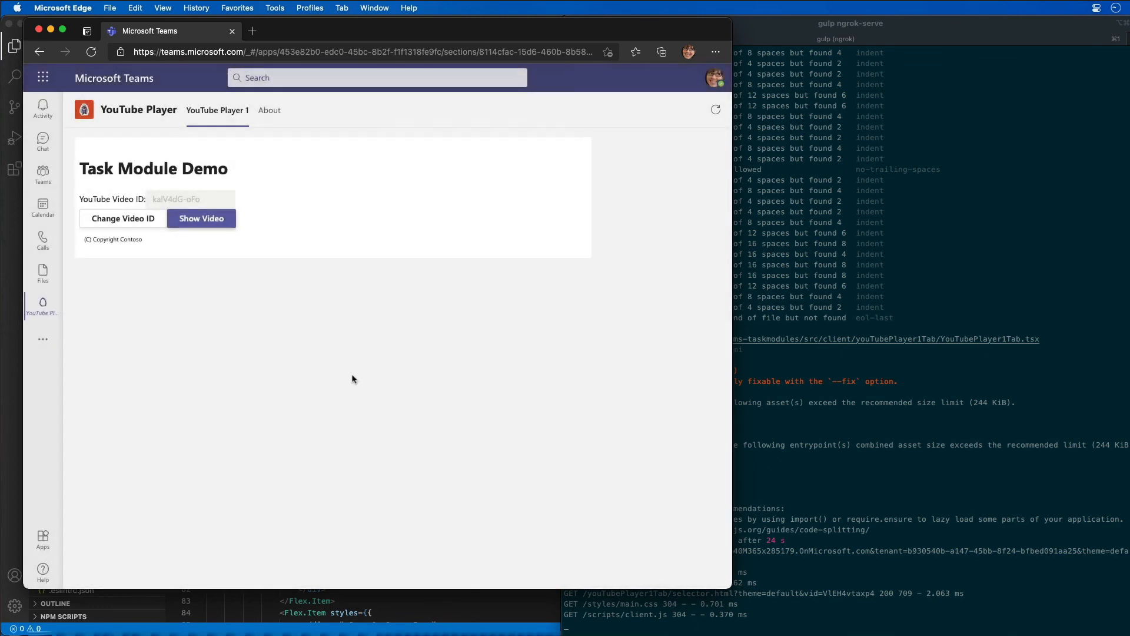
mouse_move(166, 200)
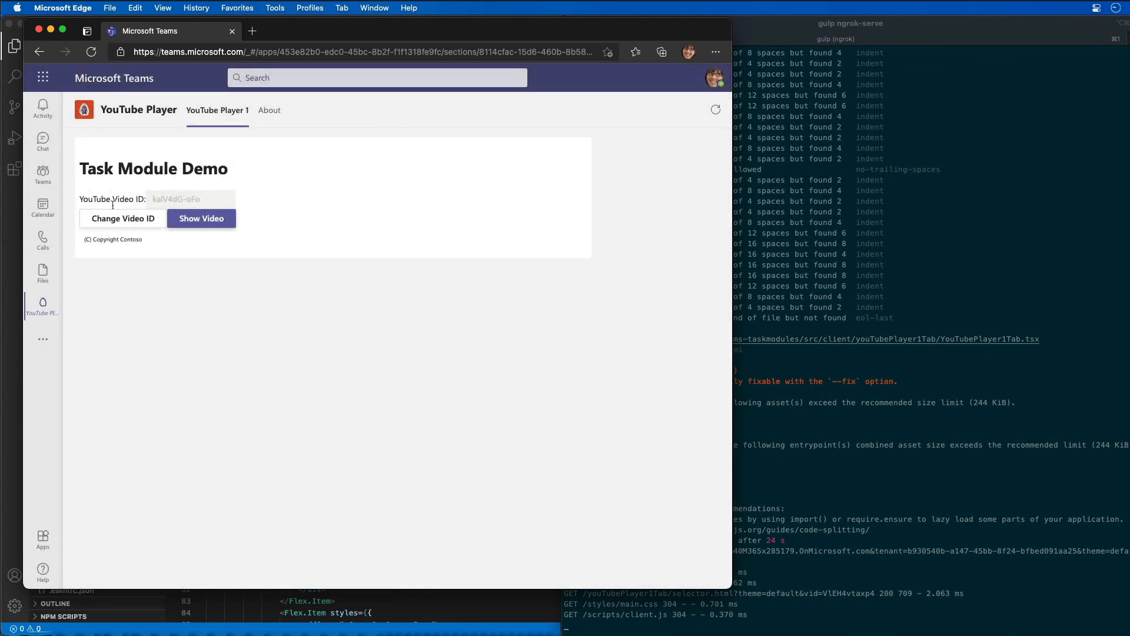
click(202, 218)
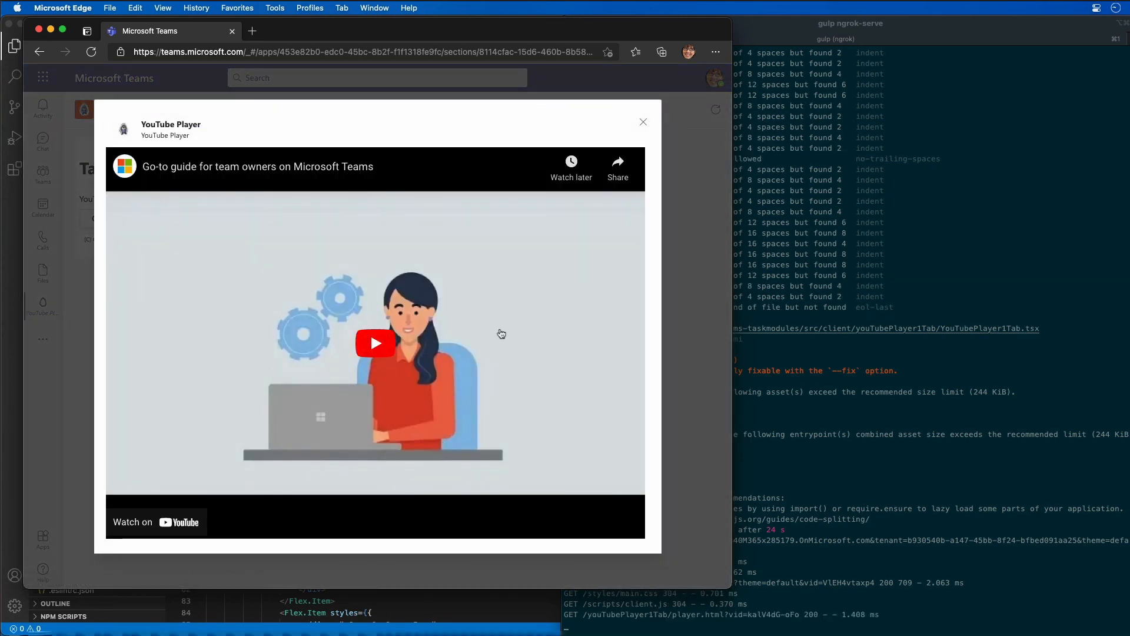
mouse_move(238, 349)
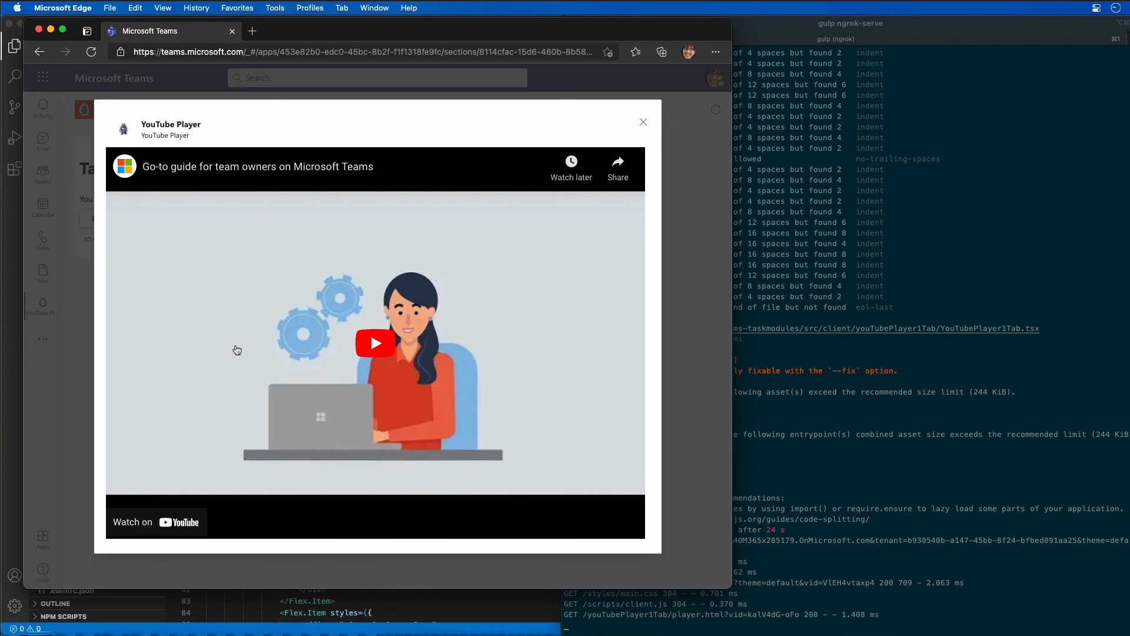